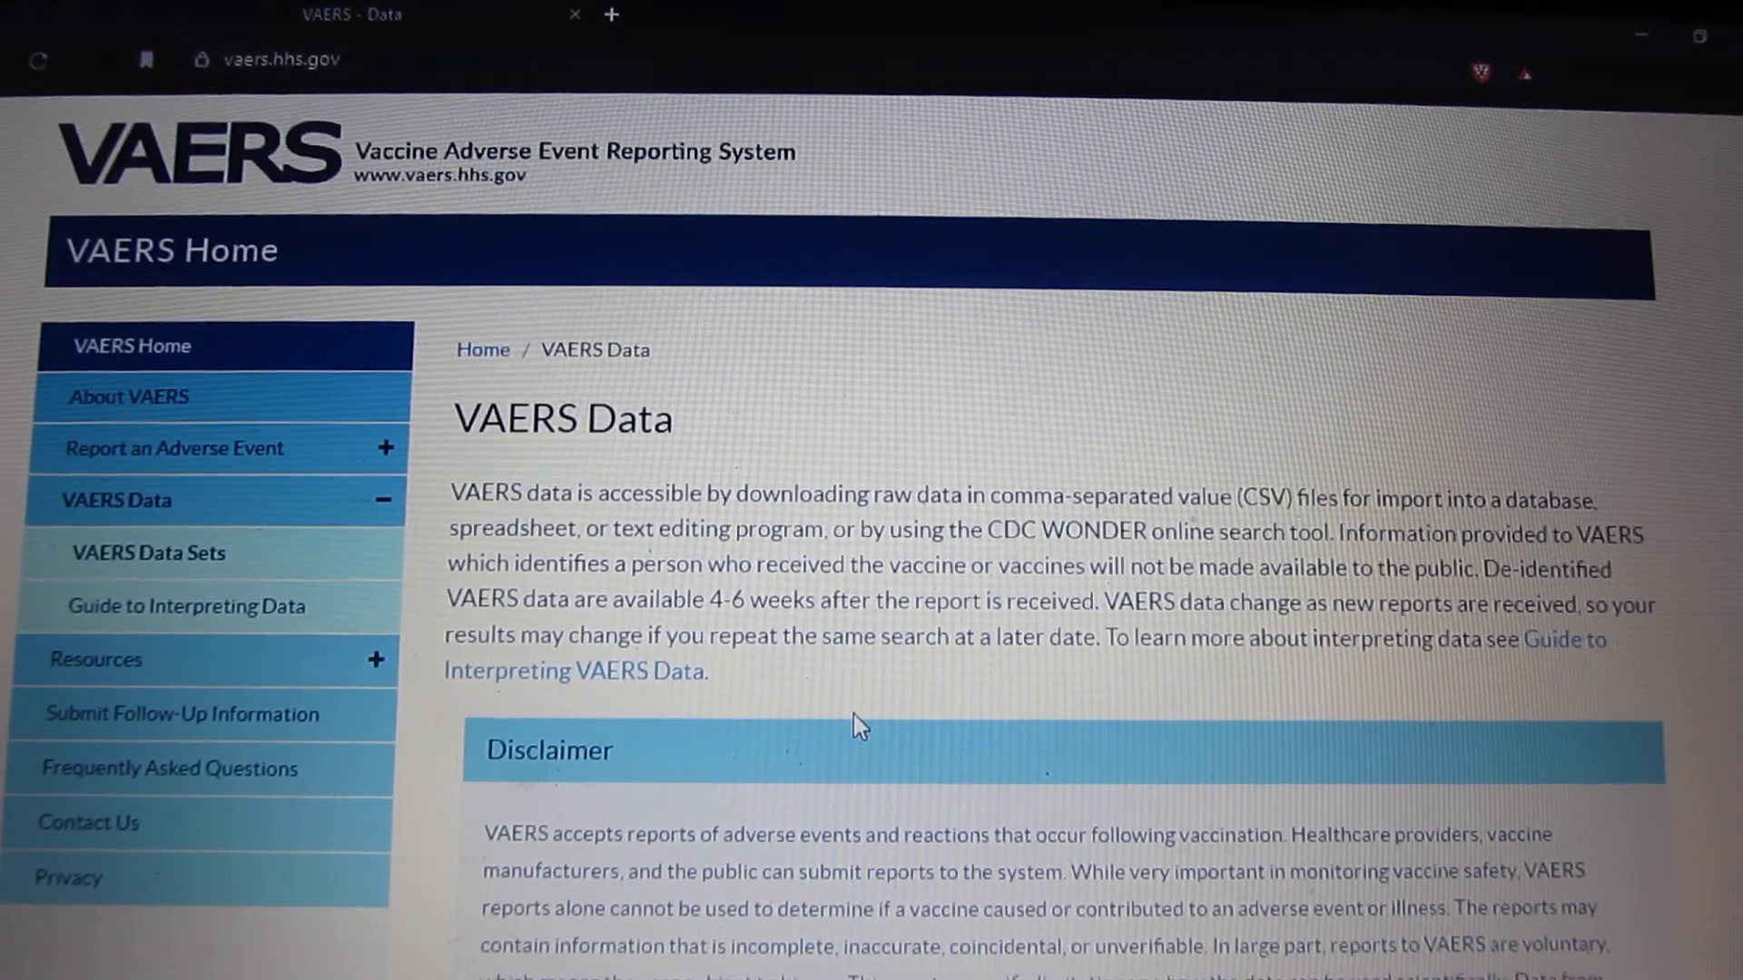
# Acknowledge the VAERS data disclaimer and launch the CDC WONDER search tool in a new tab.
pyautogui.scroll(-3)
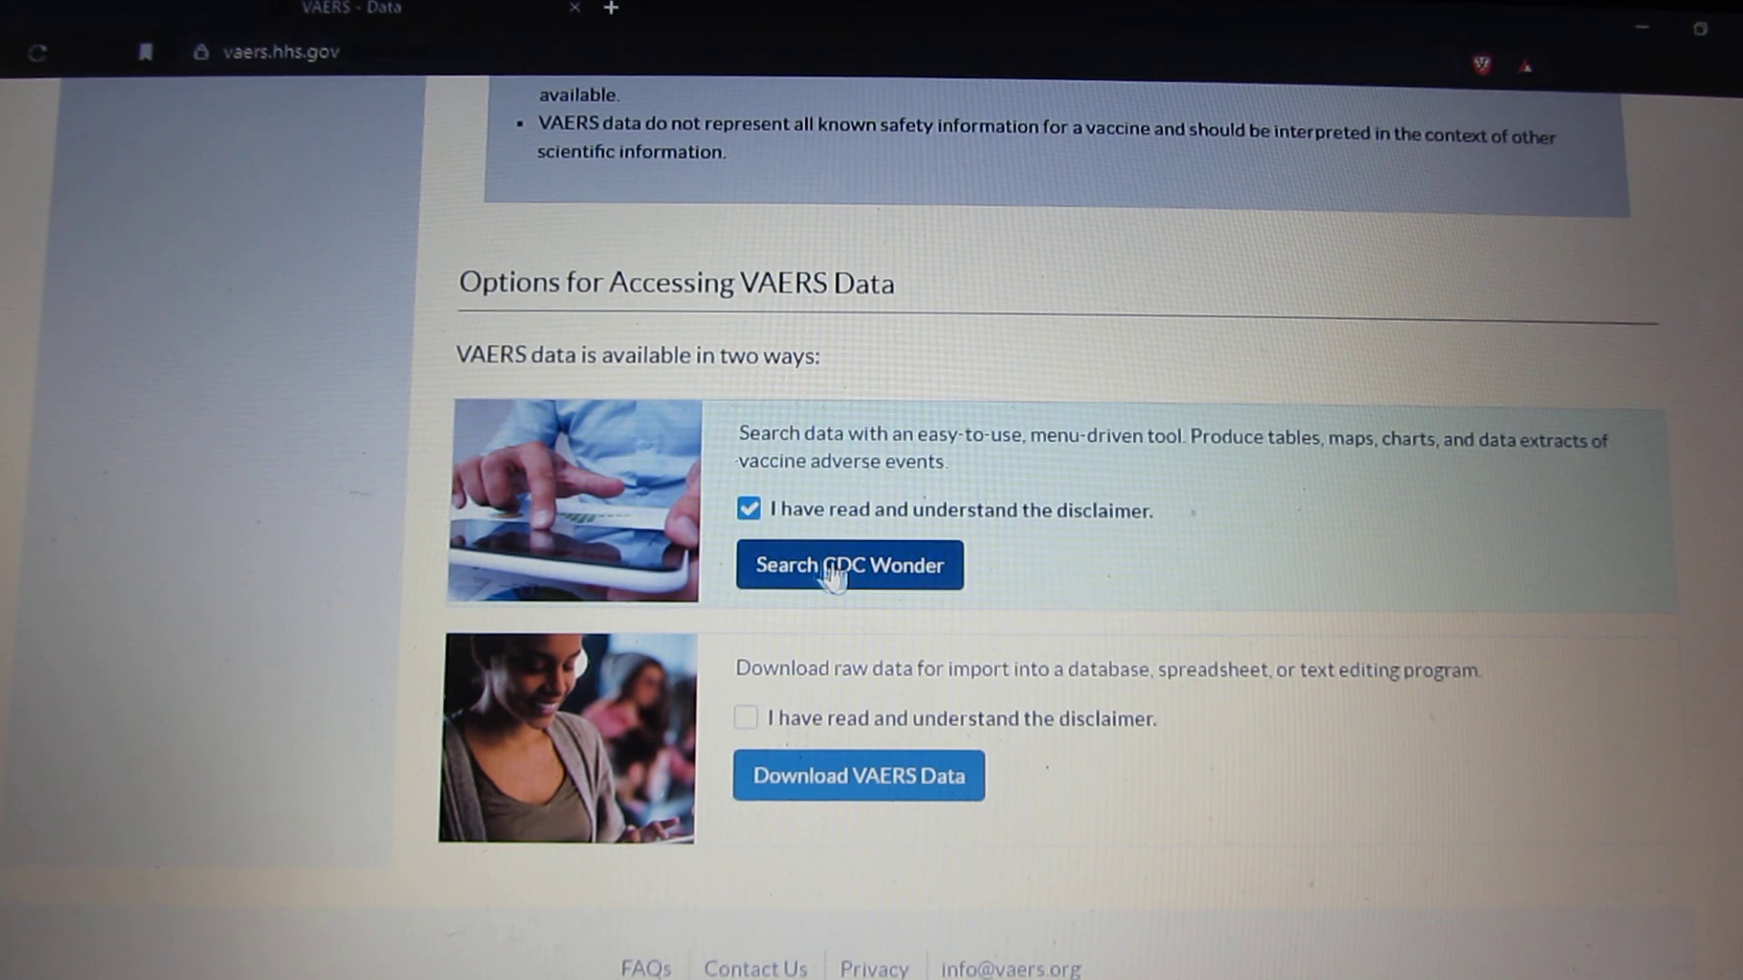
pyautogui.click(850, 567)
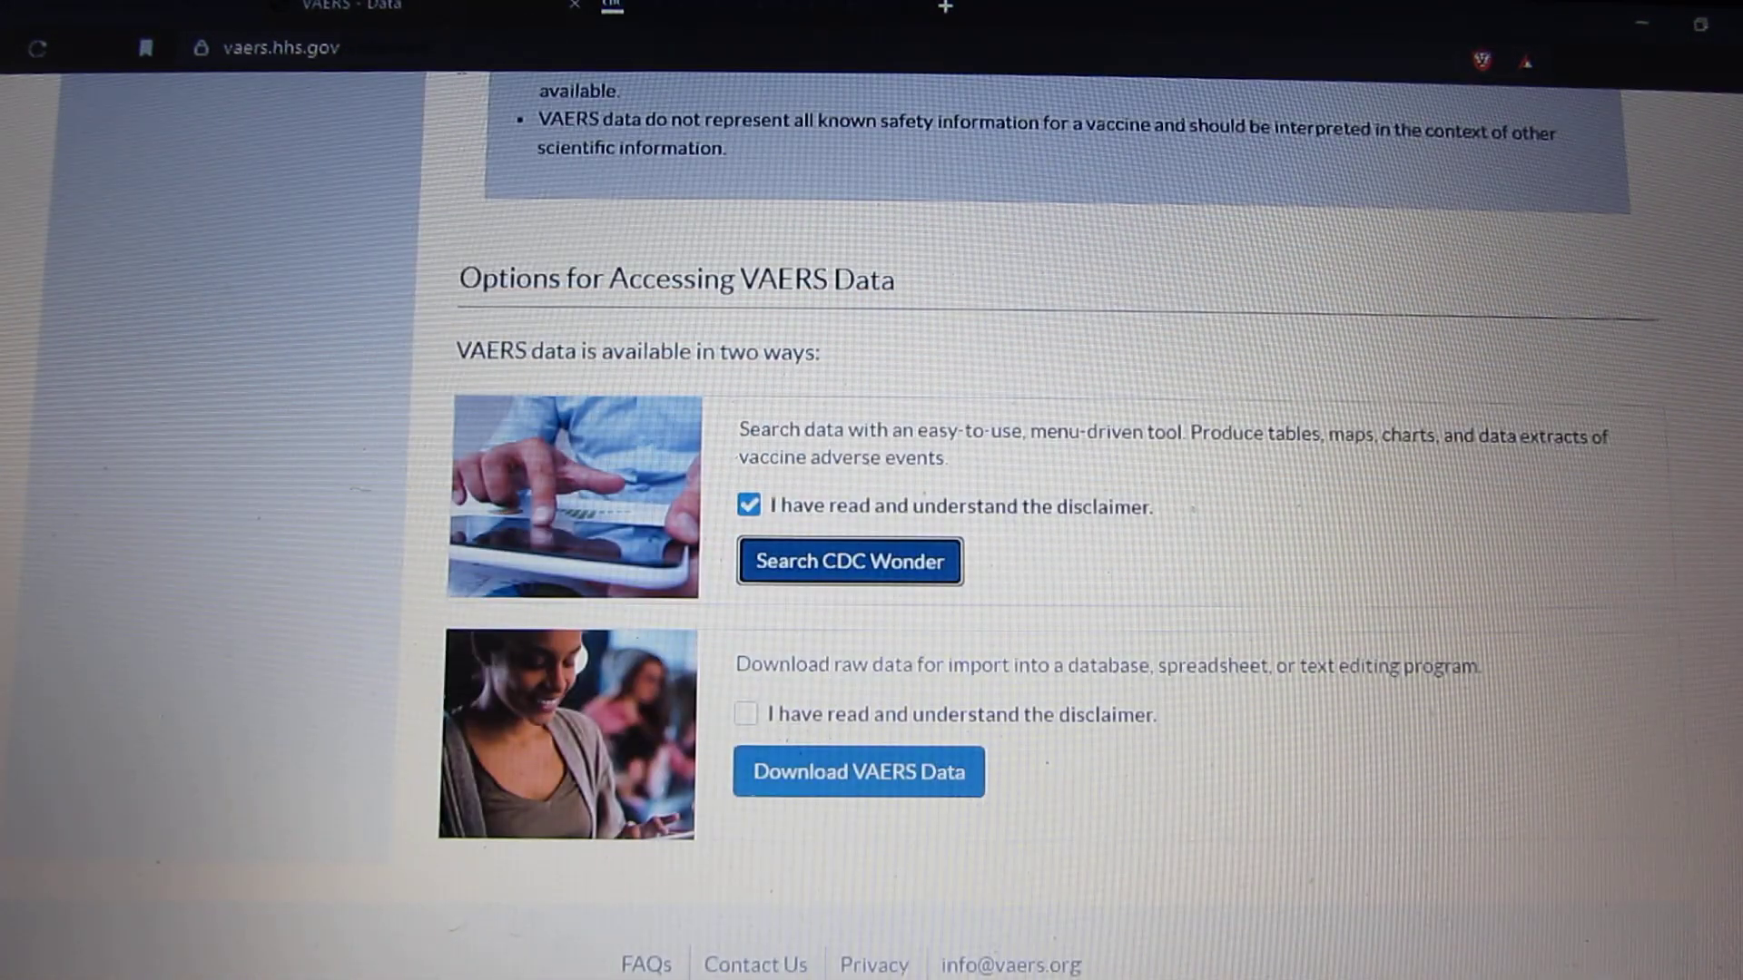
pyautogui.moveTo(795, 635)
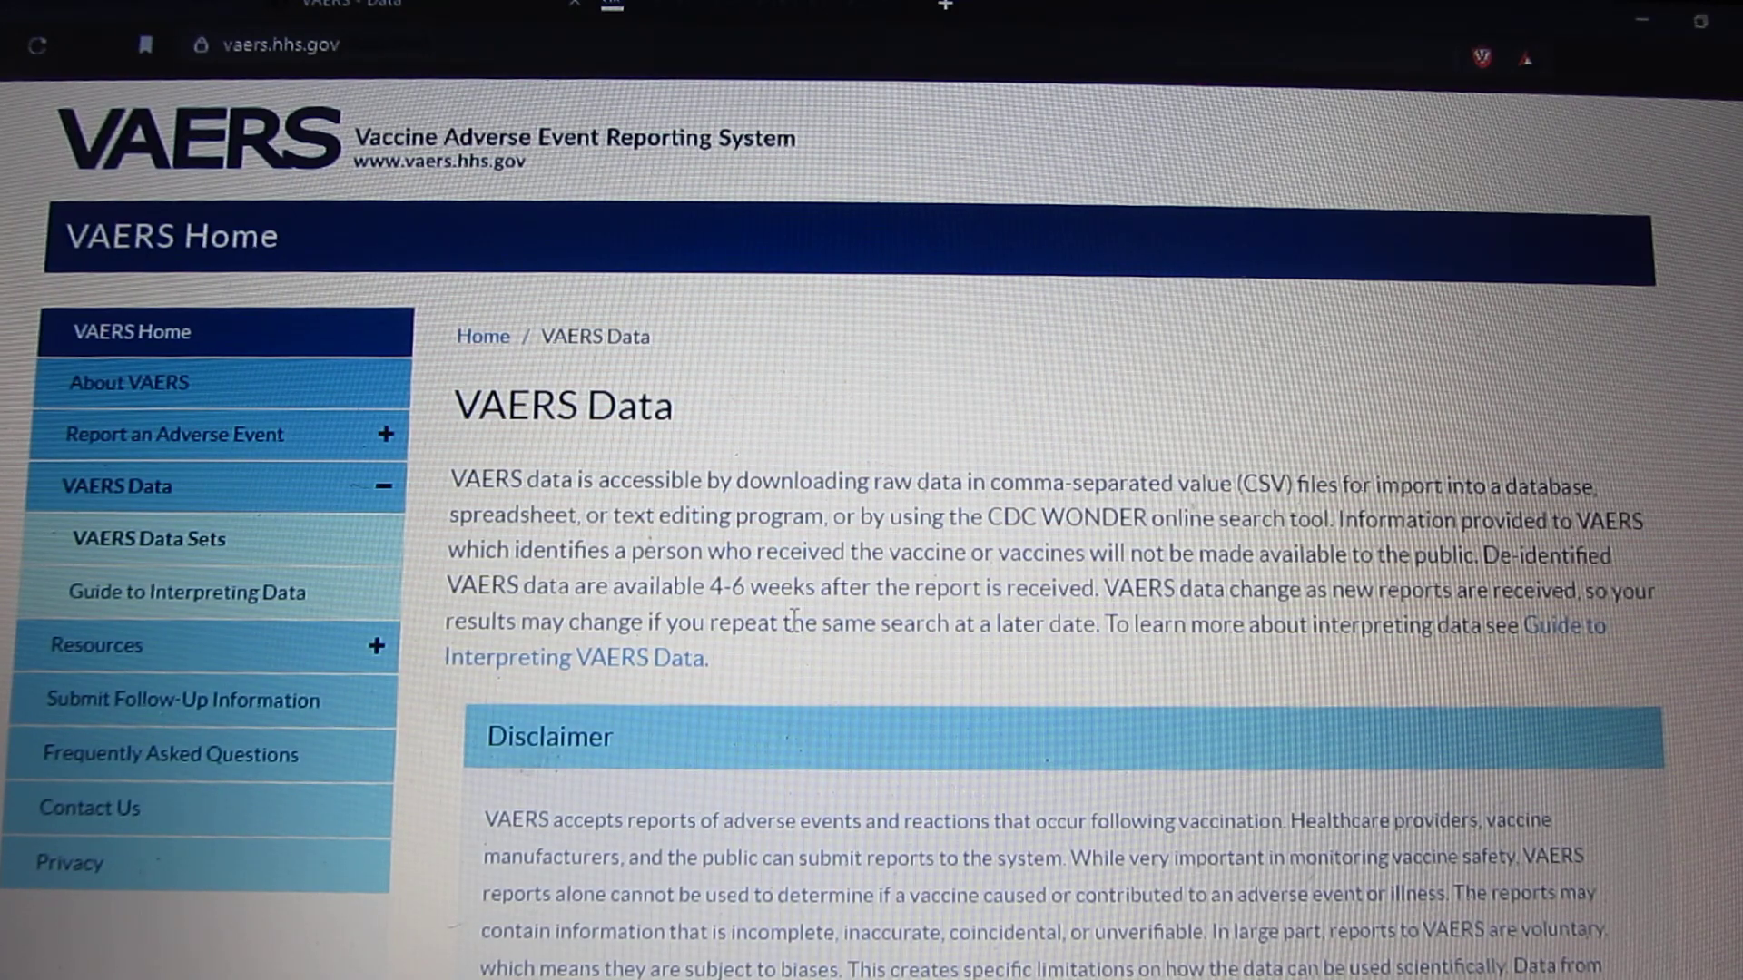
pyautogui.scroll(-3)
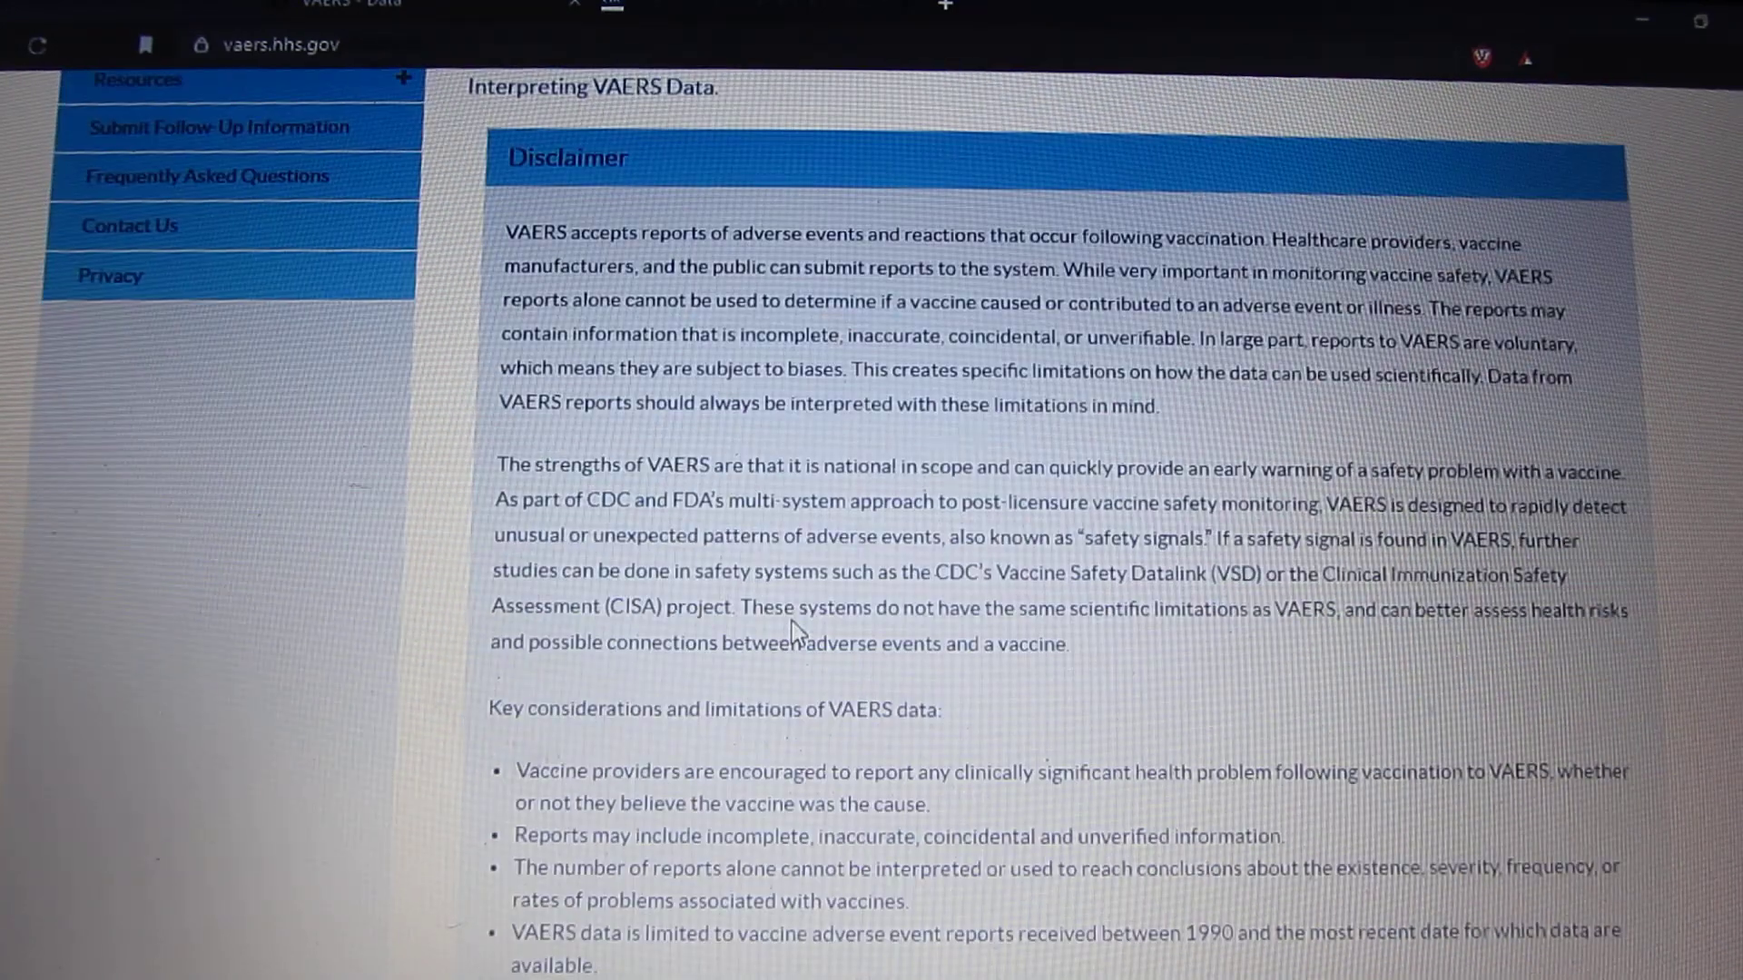
pyautogui.scroll(-3)
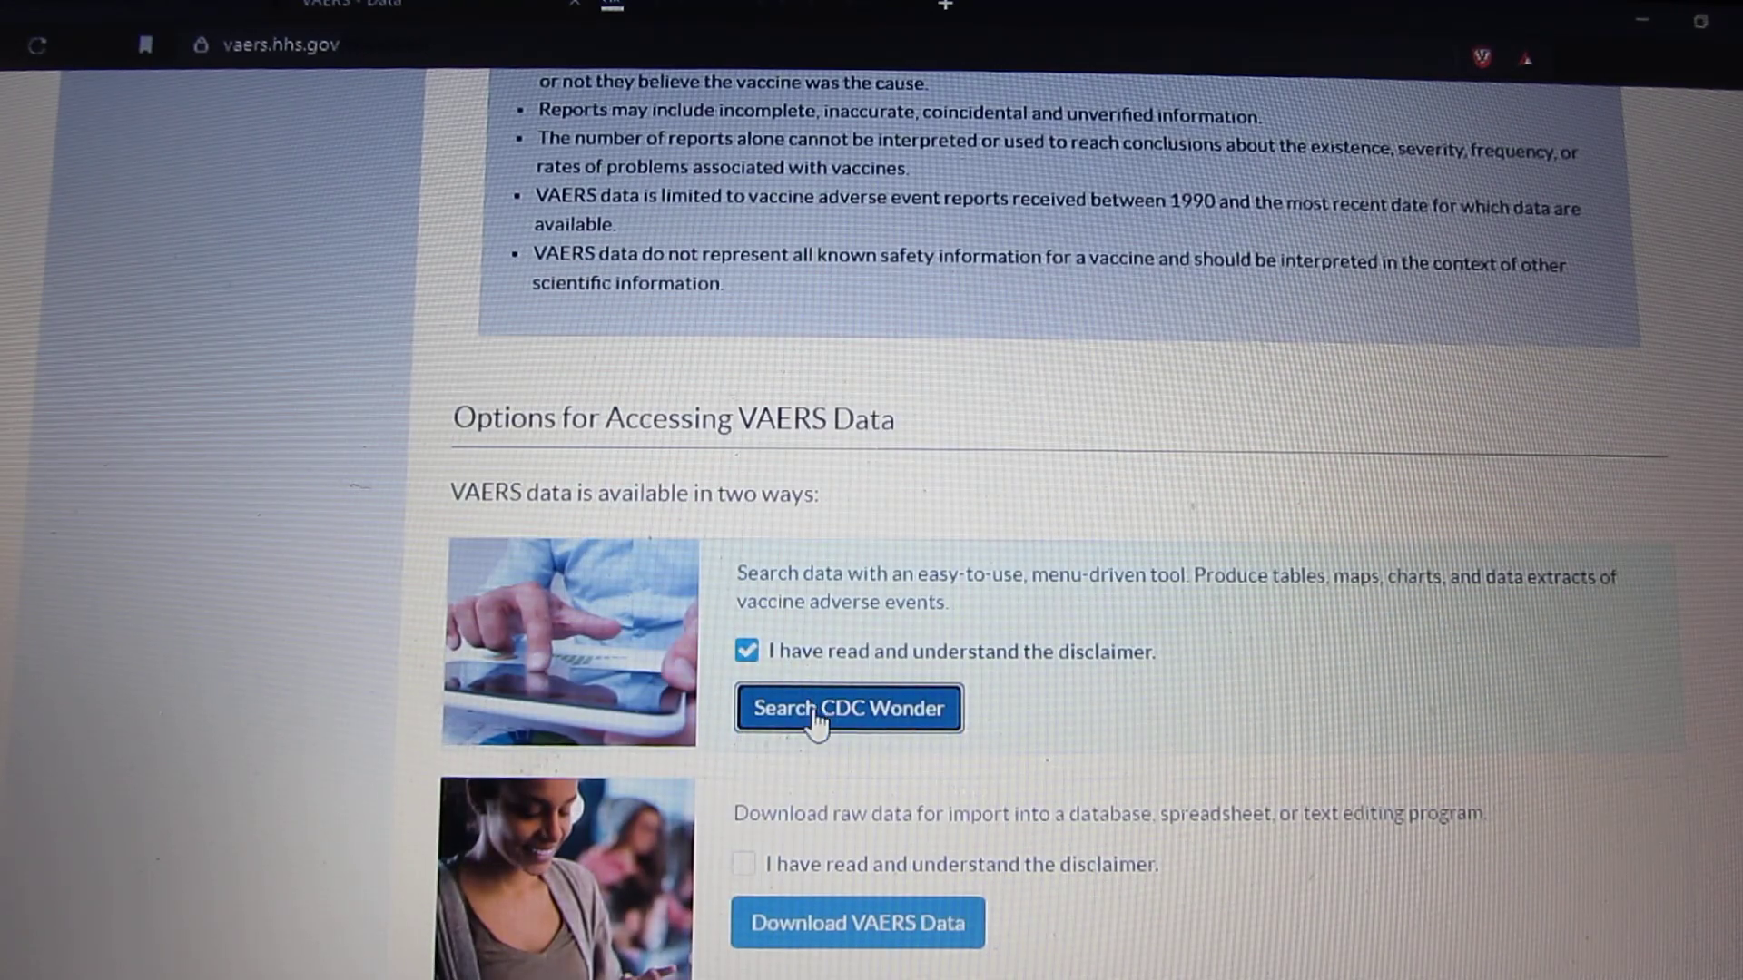
pyautogui.click(848, 708)
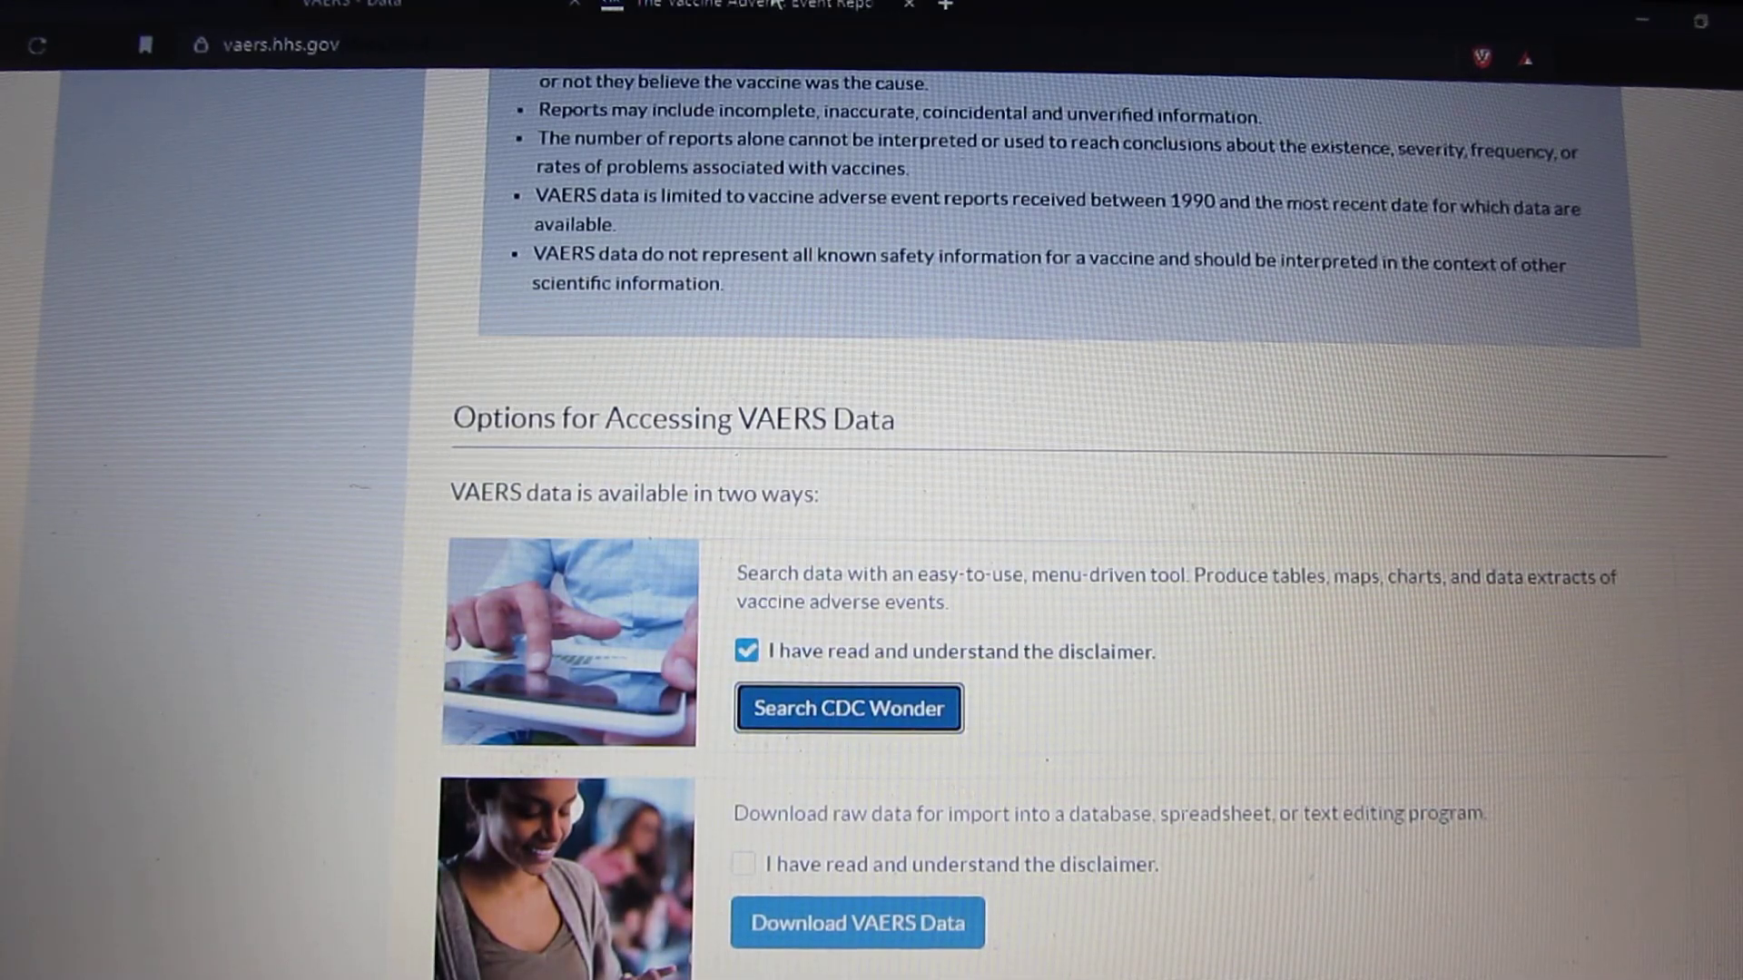
# Agree to the CDC WONDER data use terms and start a VAERS Data Search request.
pyautogui.click(848, 710)
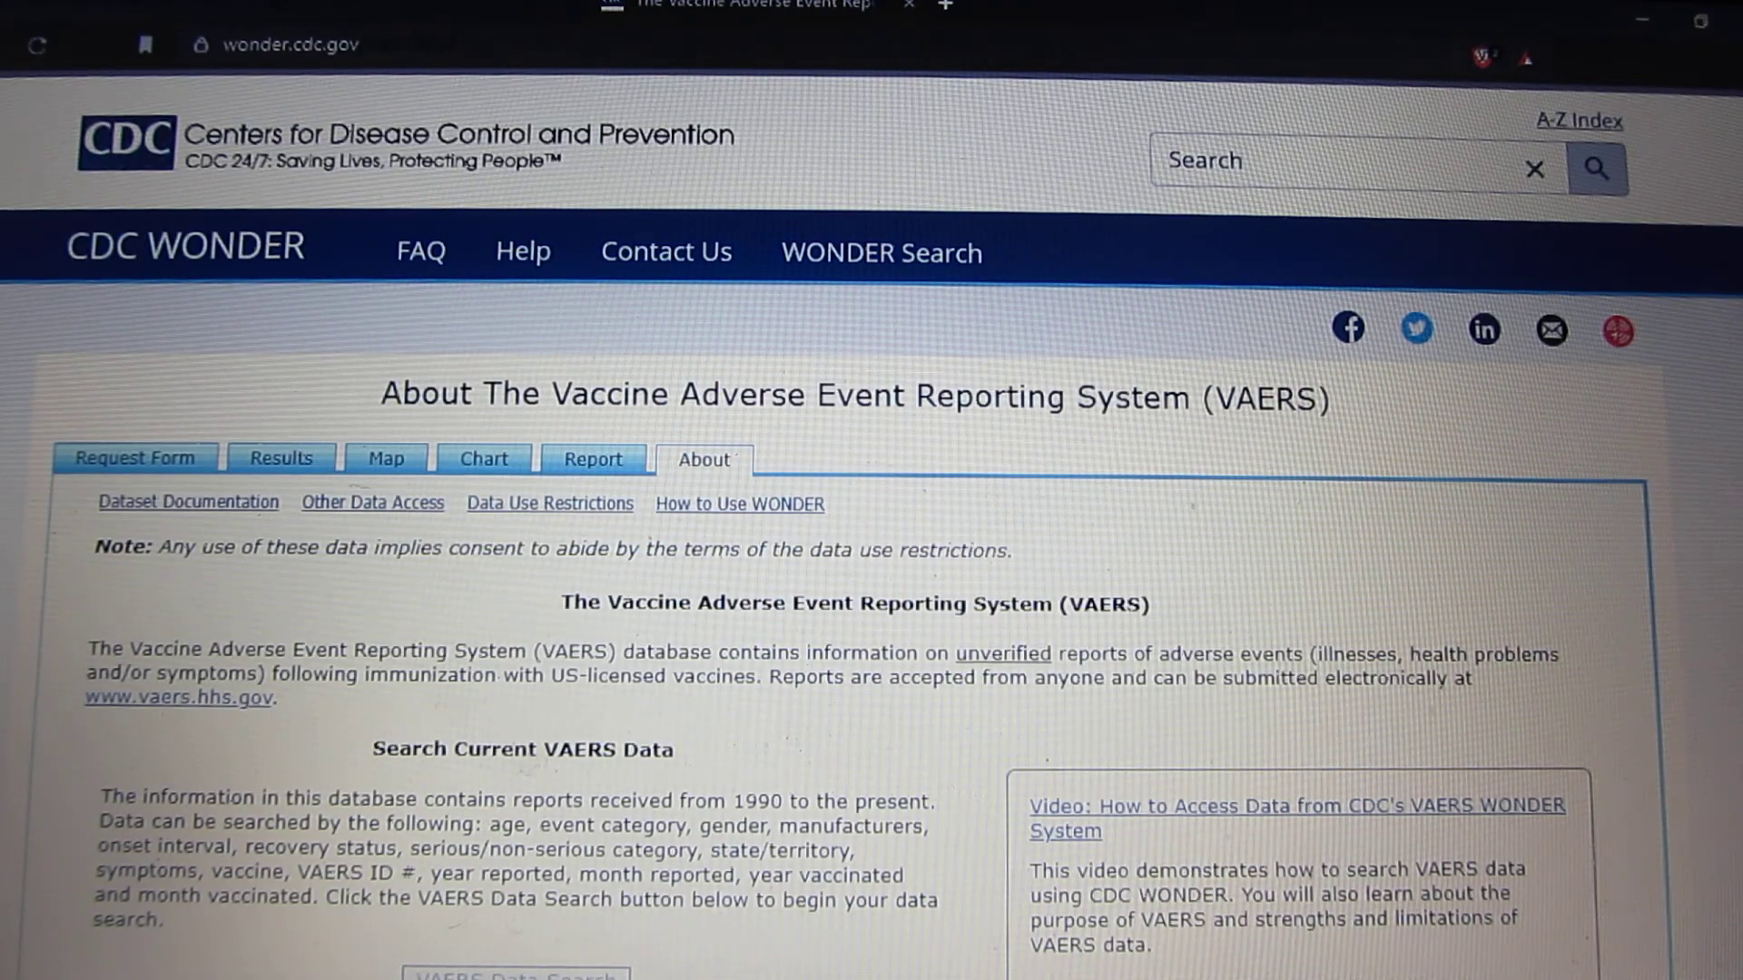
pyautogui.scroll(-3)
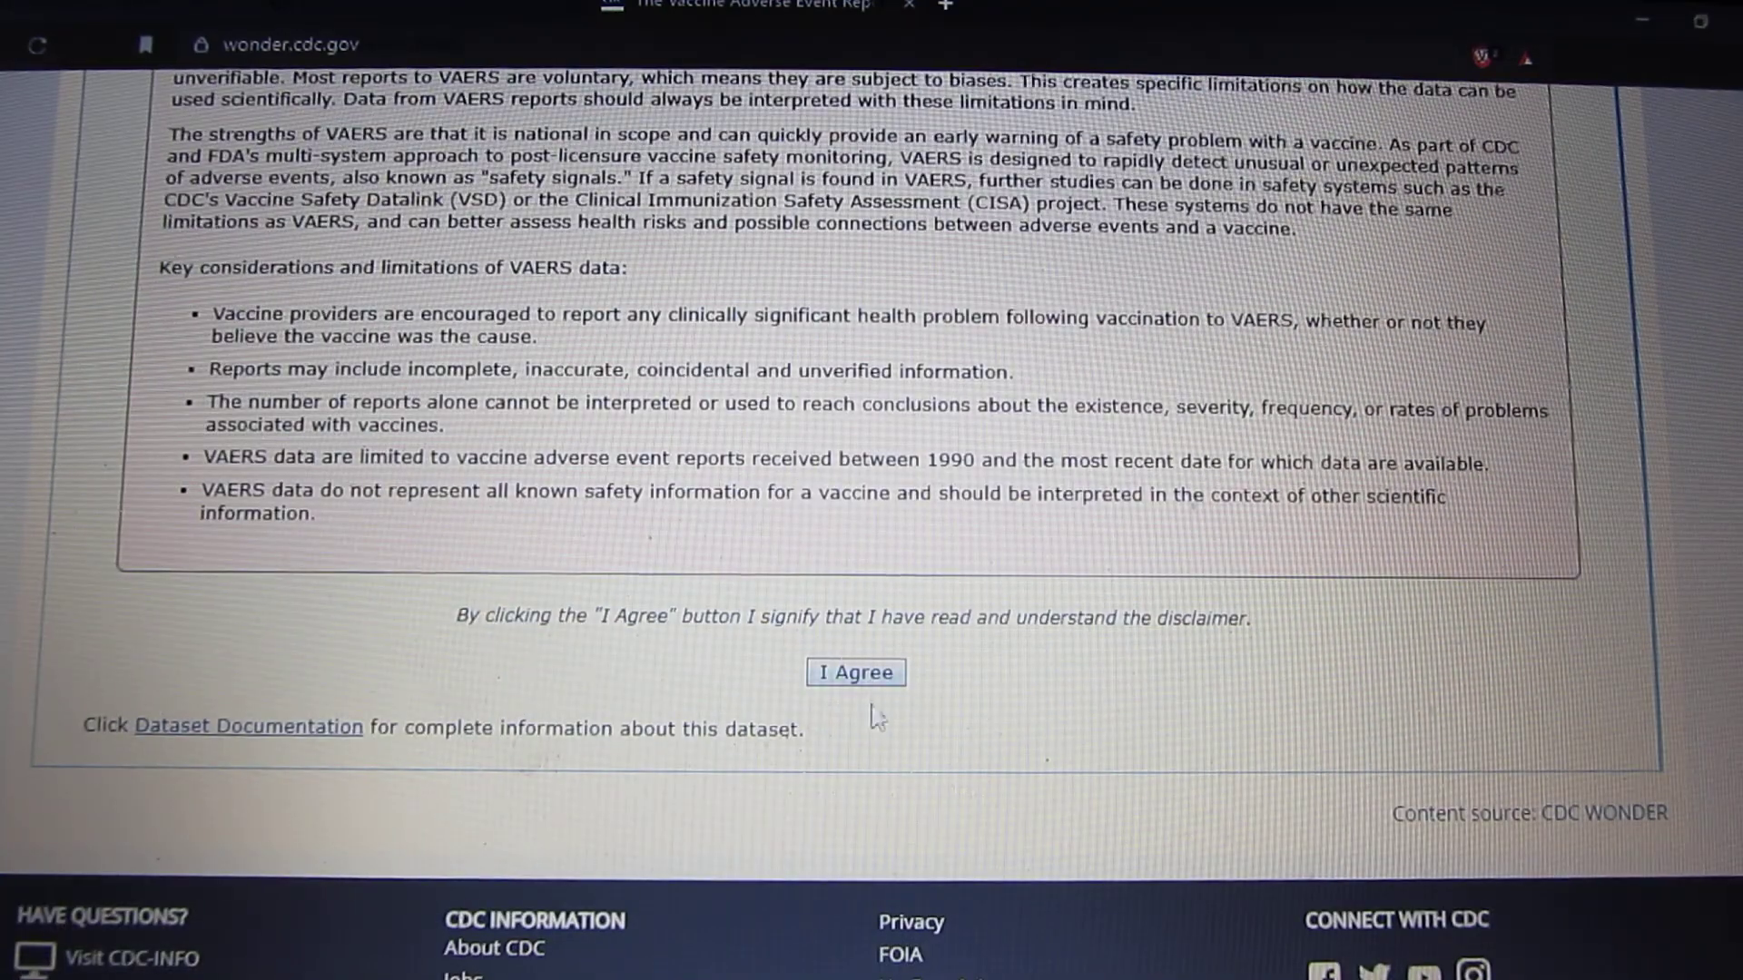
pyautogui.click(856, 672)
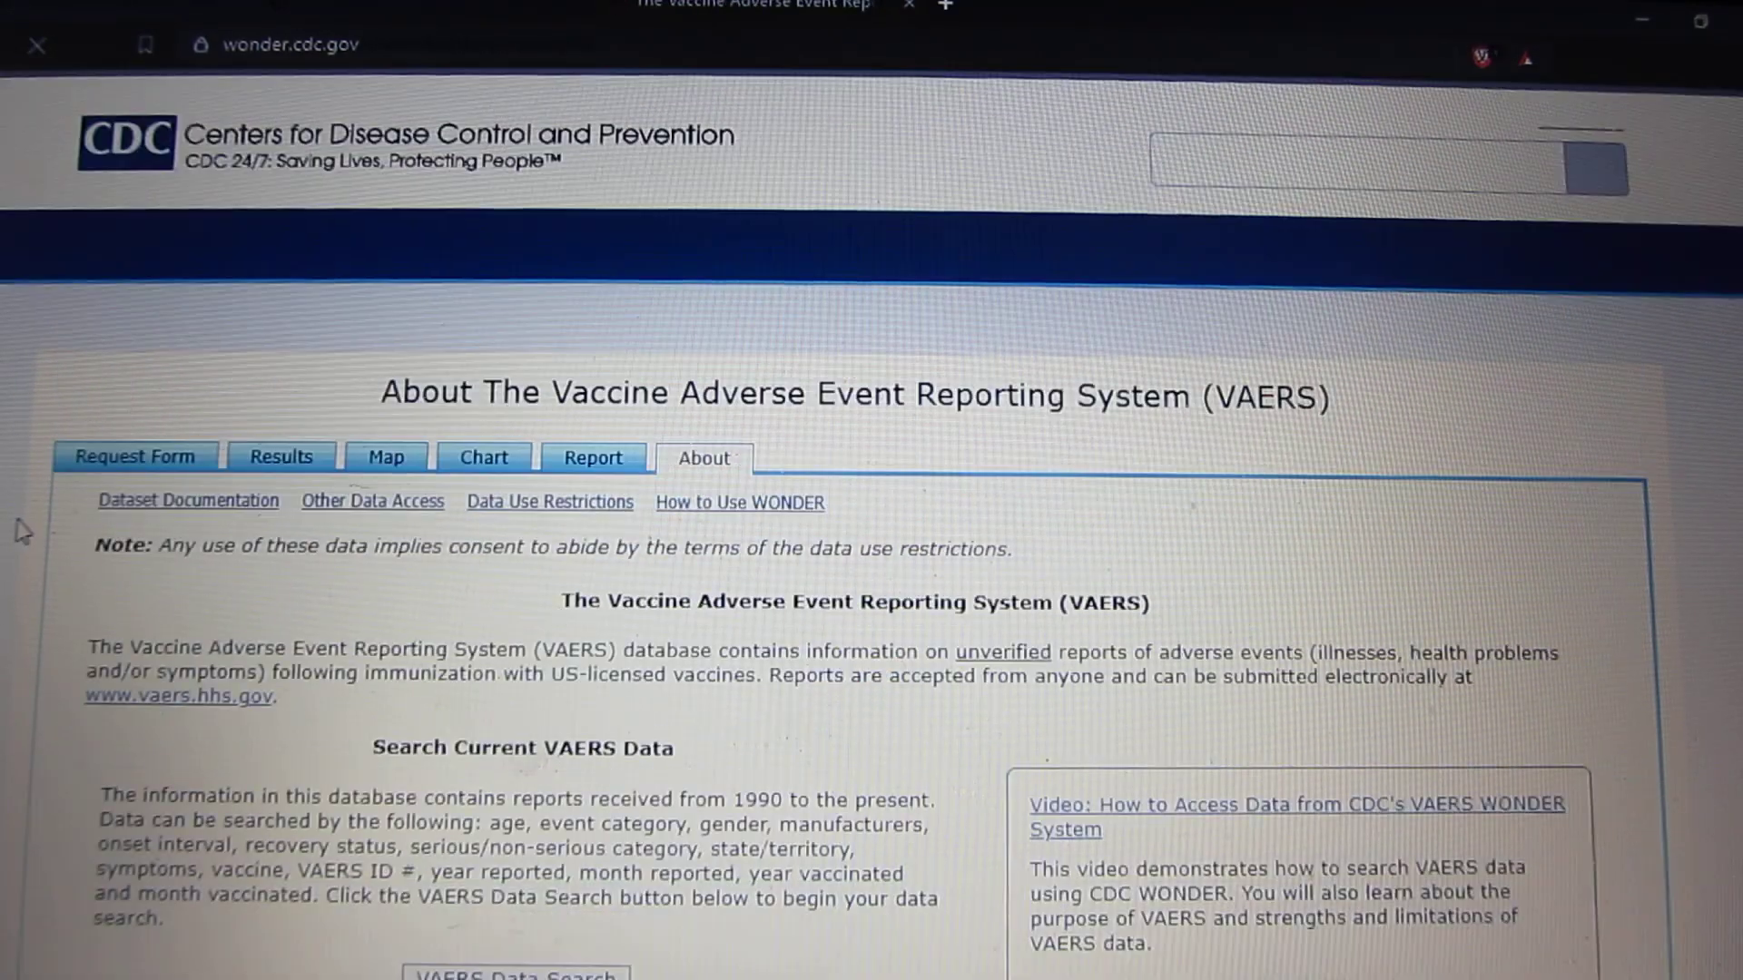
pyautogui.scroll(-3)
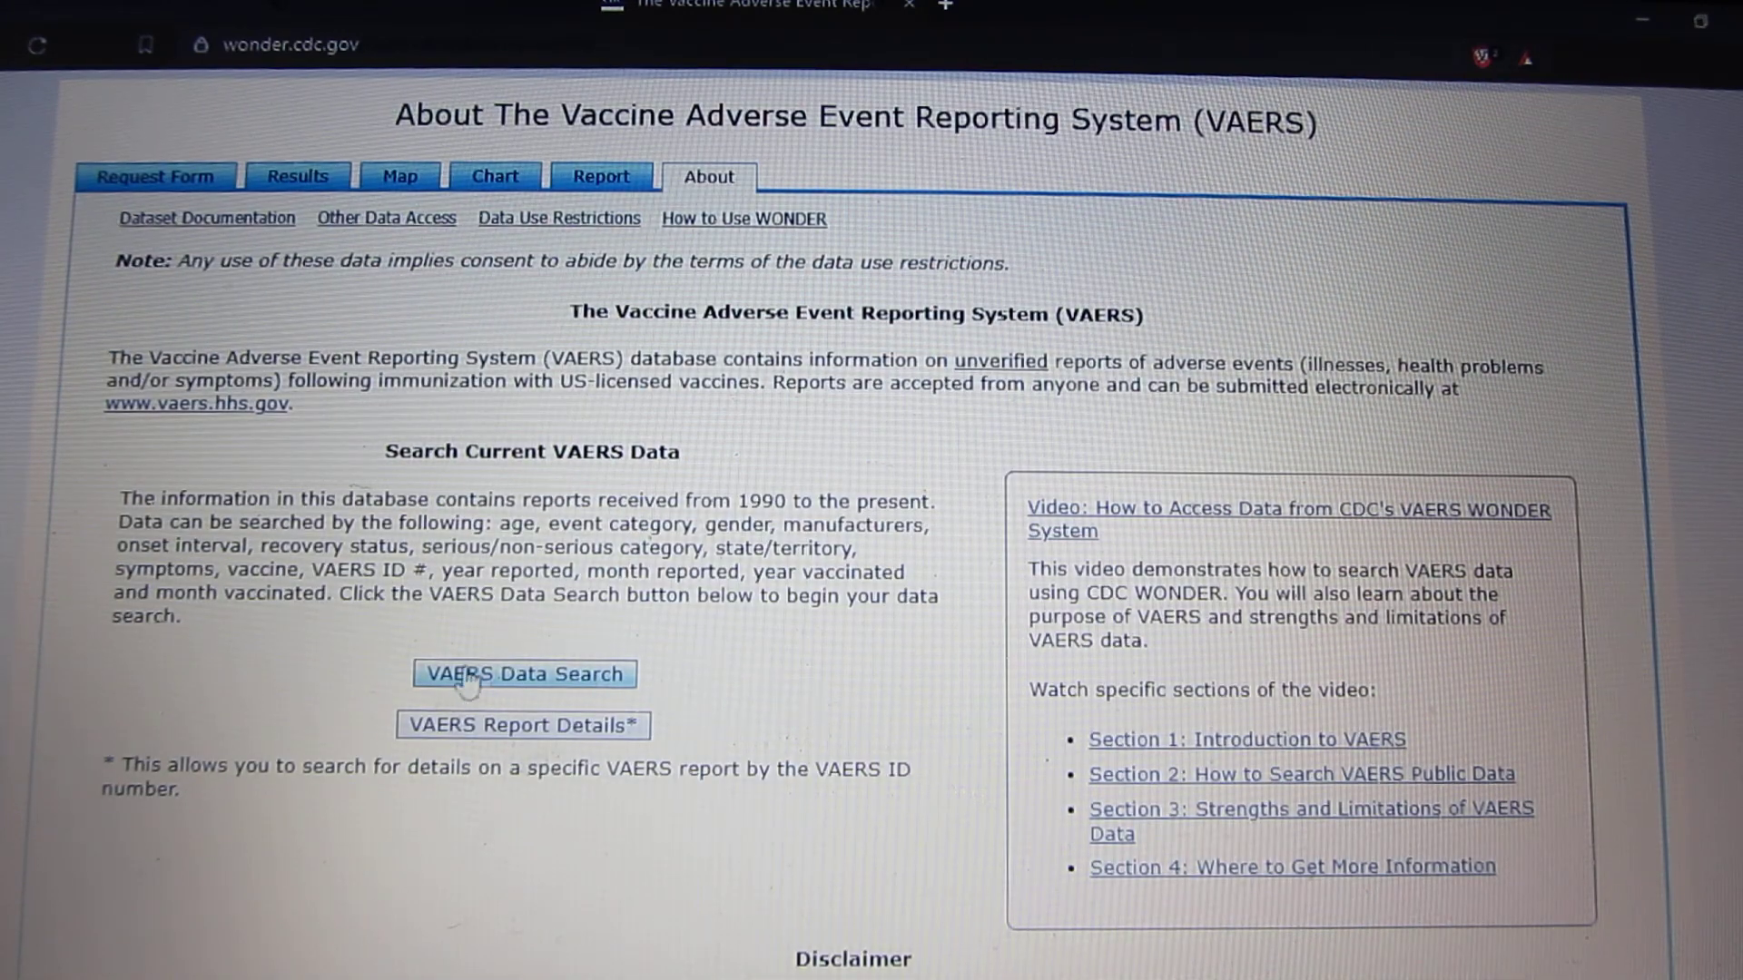
pyautogui.click(523, 673)
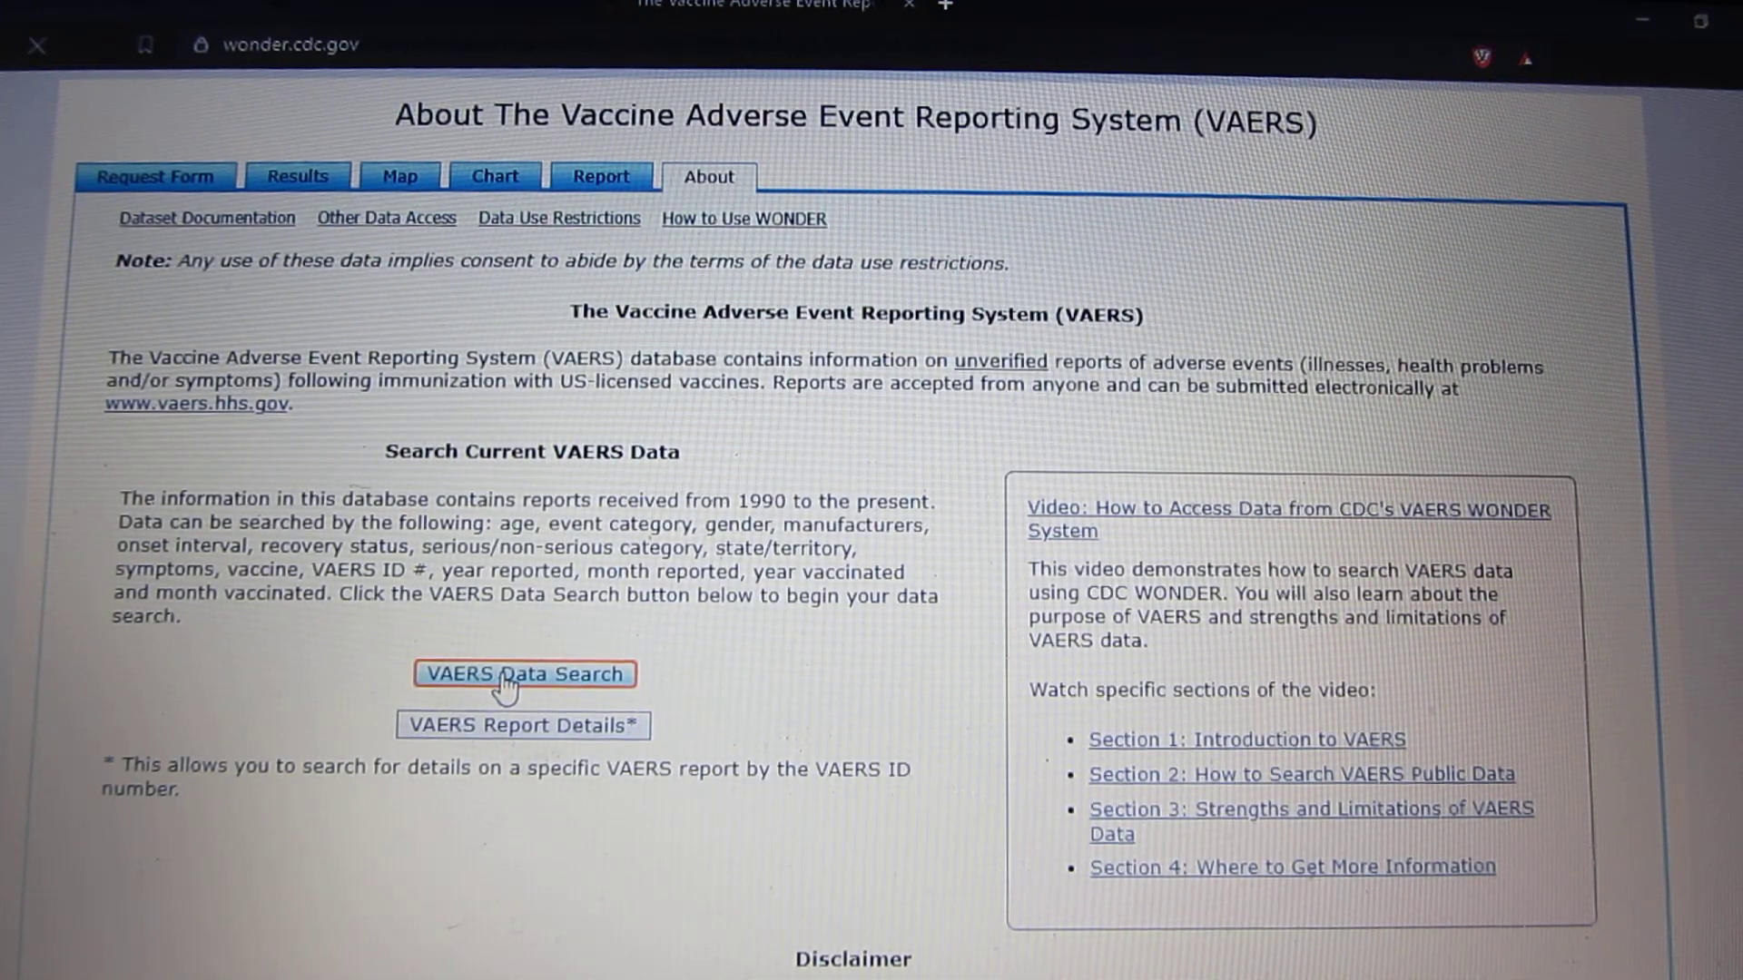
pyautogui.click(523, 673)
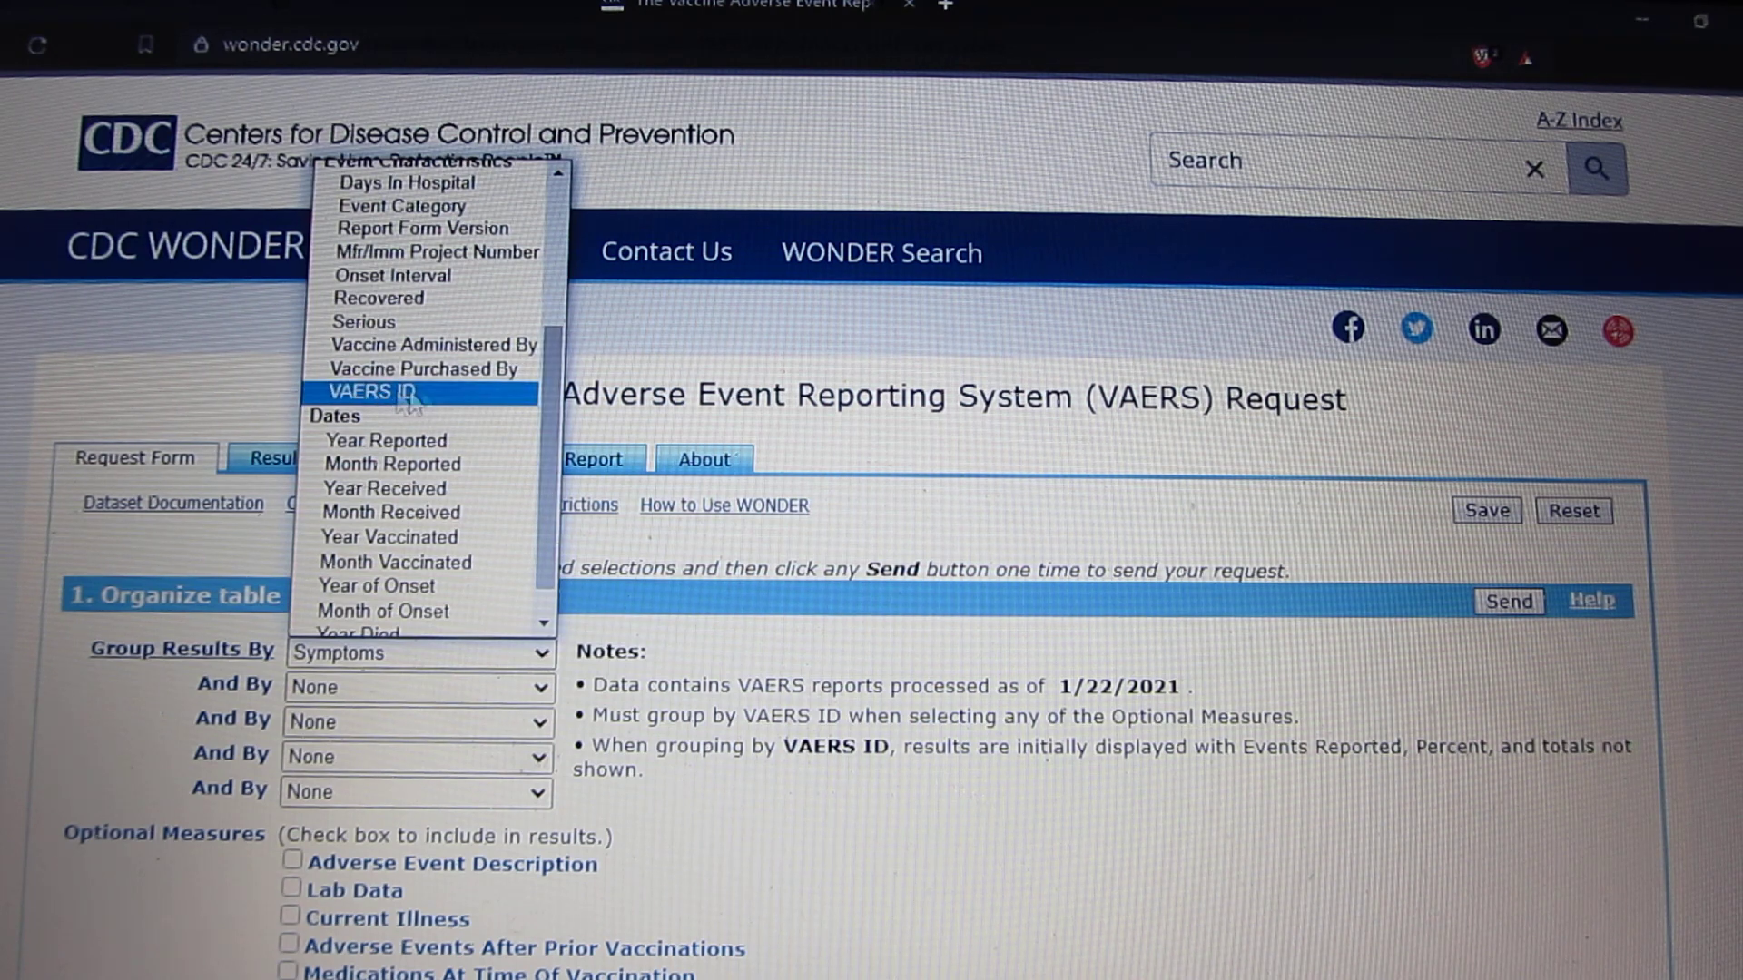
# Group results by VAERS ID and include Adverse Event Description as a measure.
pyautogui.click(357, 392)
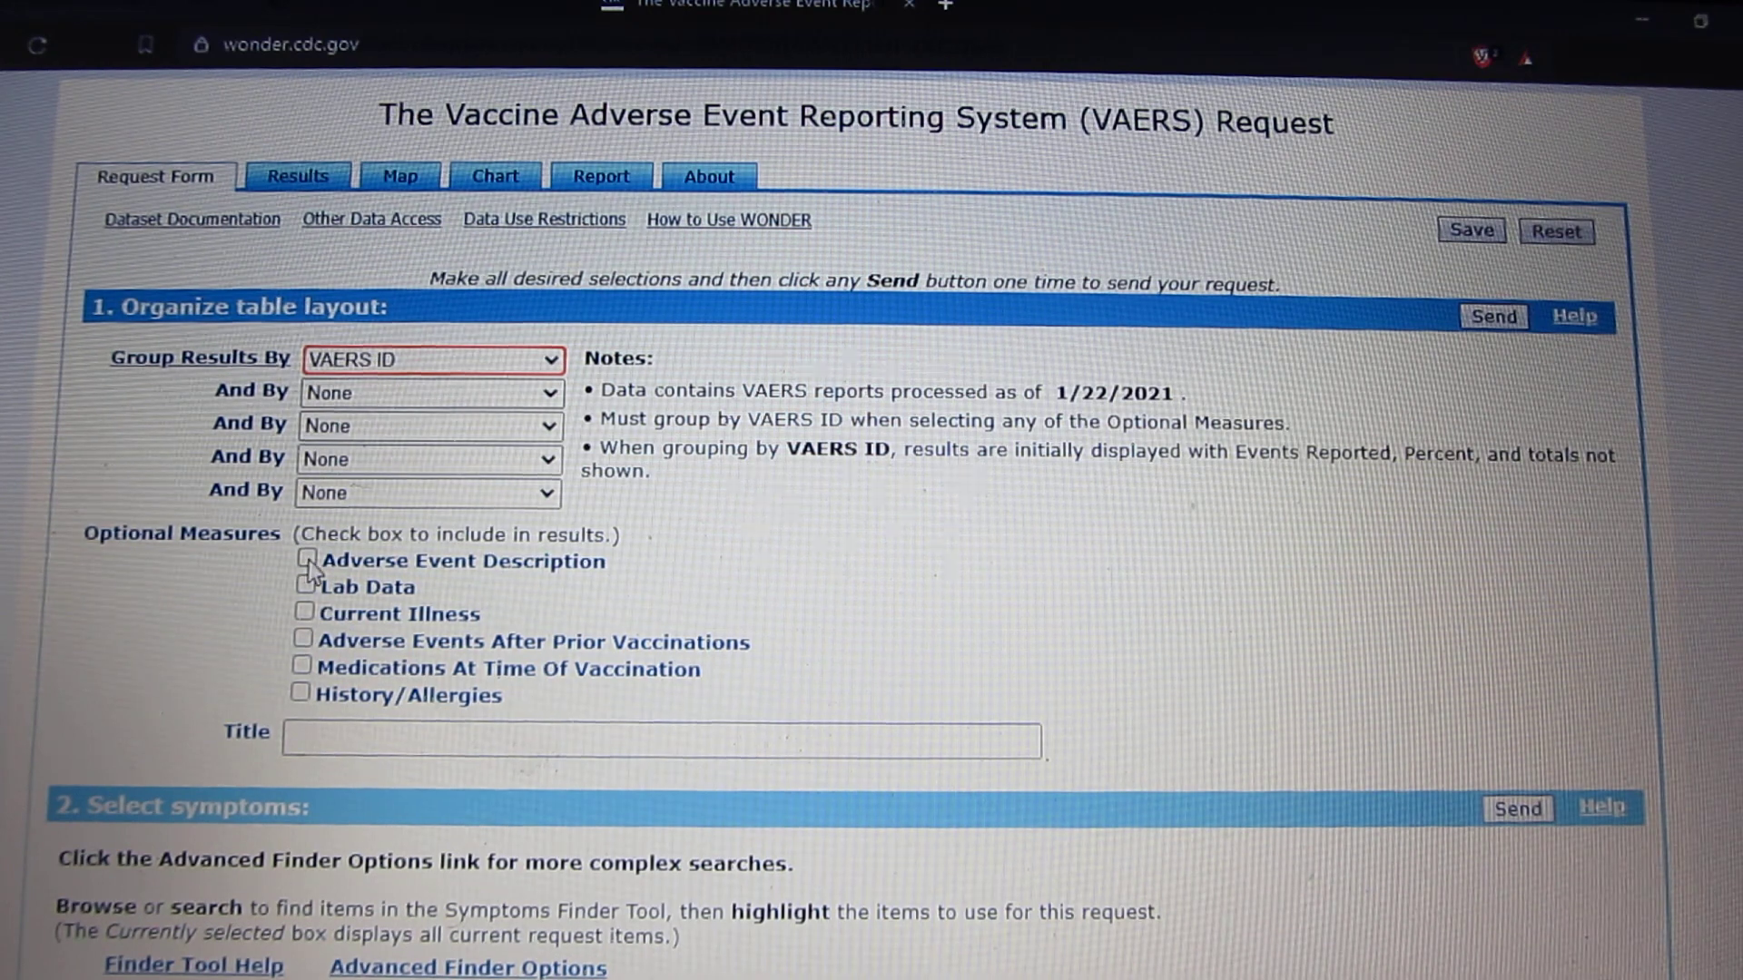
pyautogui.click(305, 561)
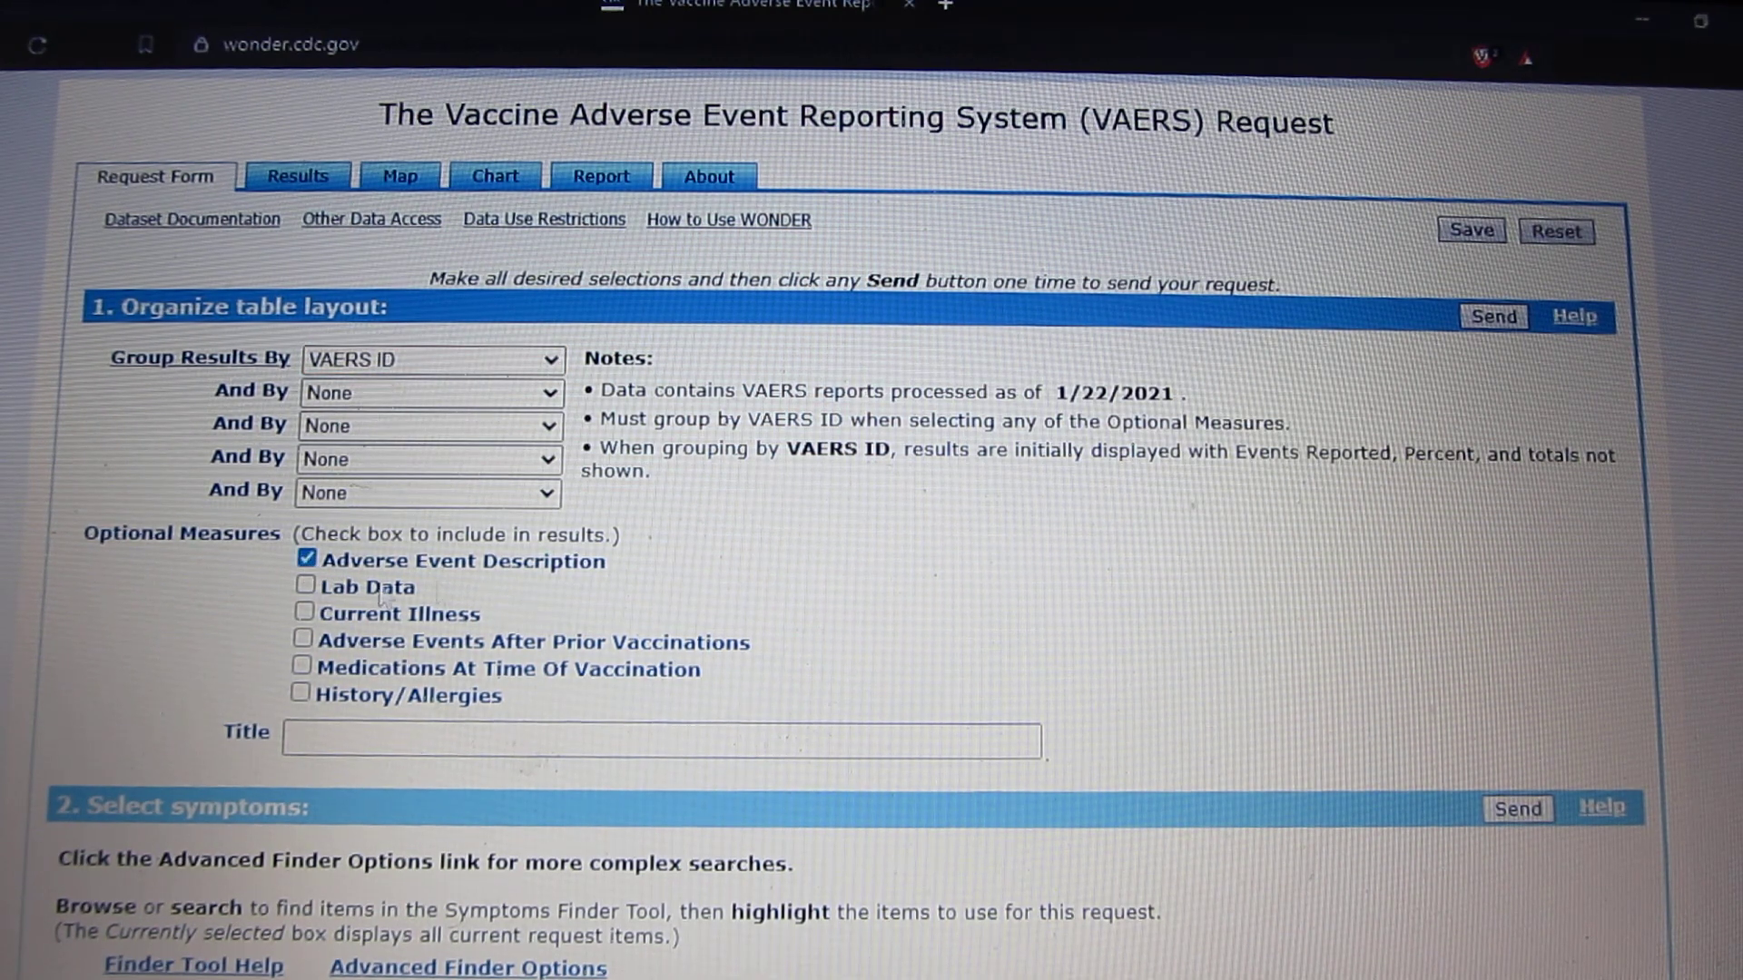
# Search vaccine products for 'covid' to list the COVID19 entries (Moderna, Pfizer-BioNTech, unknown).
pyautogui.scroll(-3)
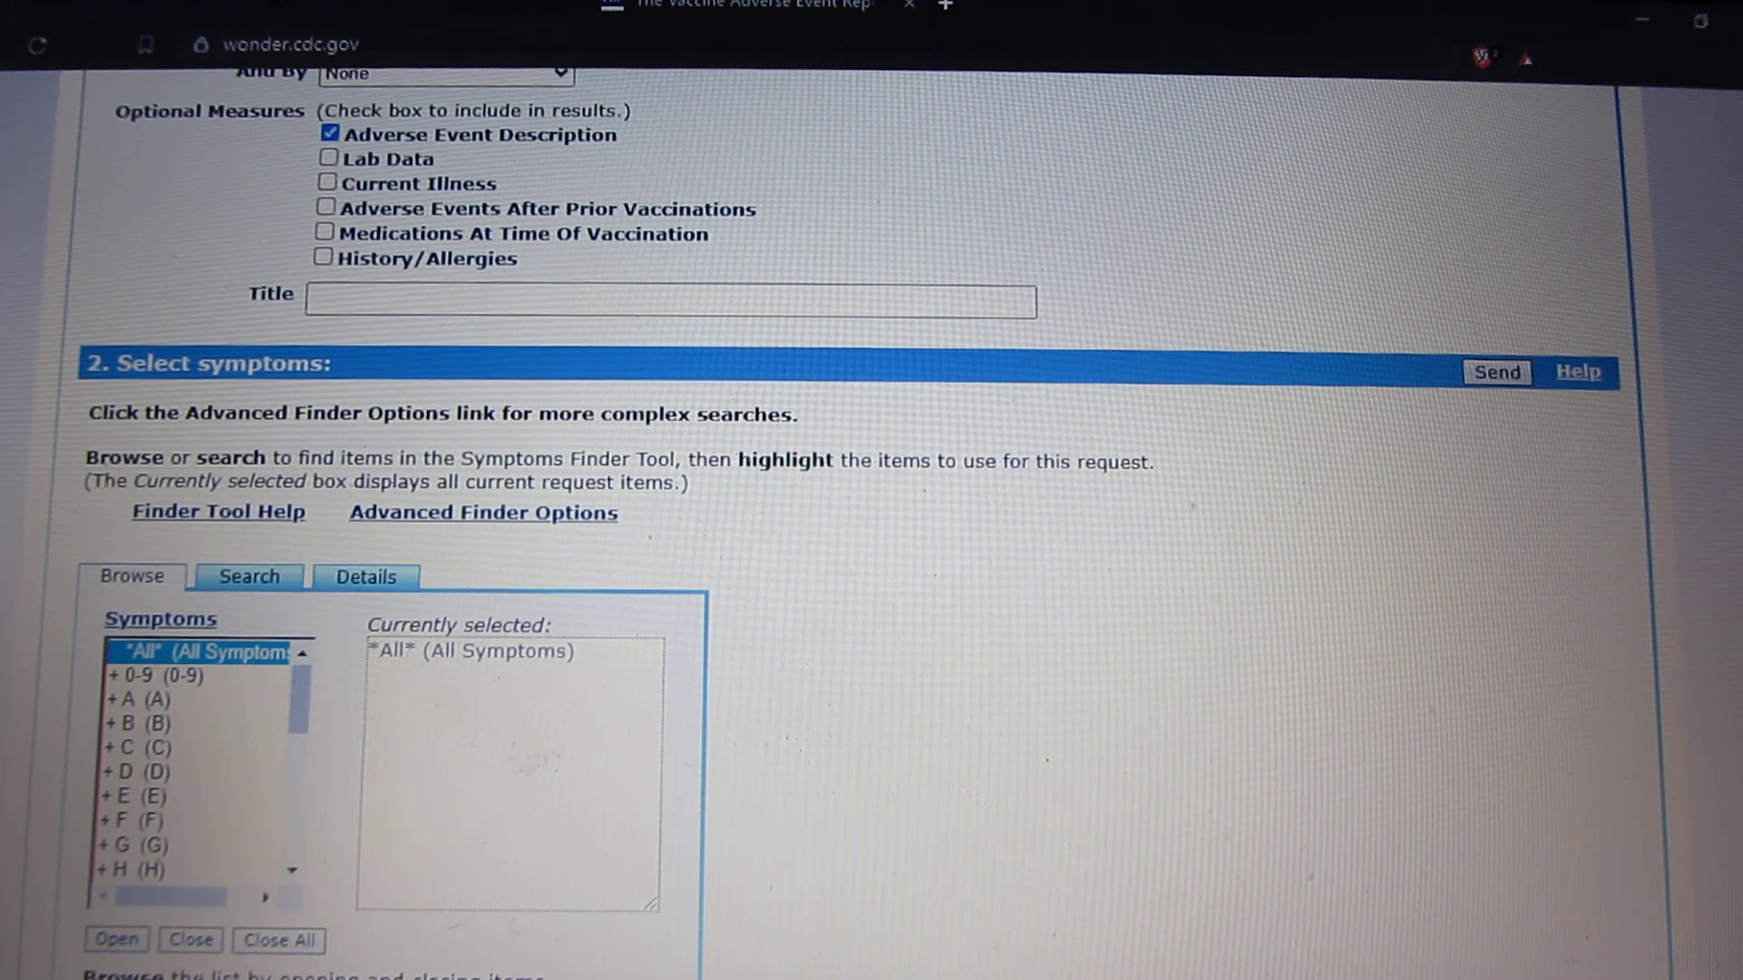
pyautogui.scroll(-3)
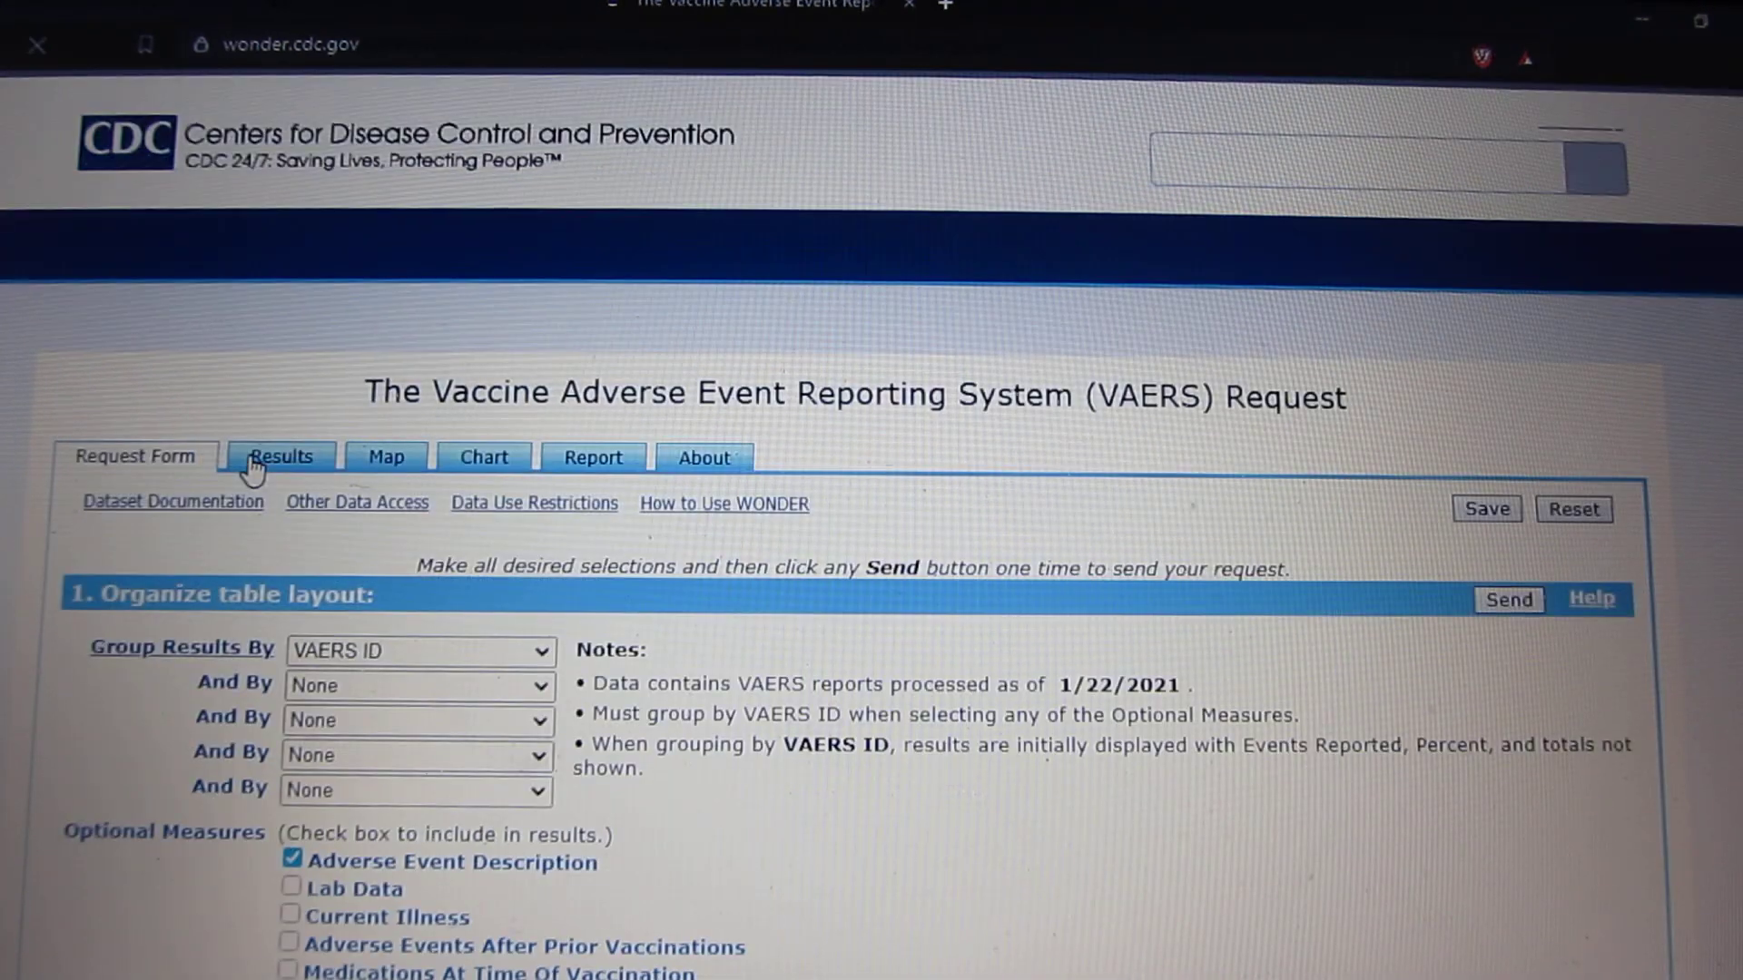
pyautogui.scroll(-3)
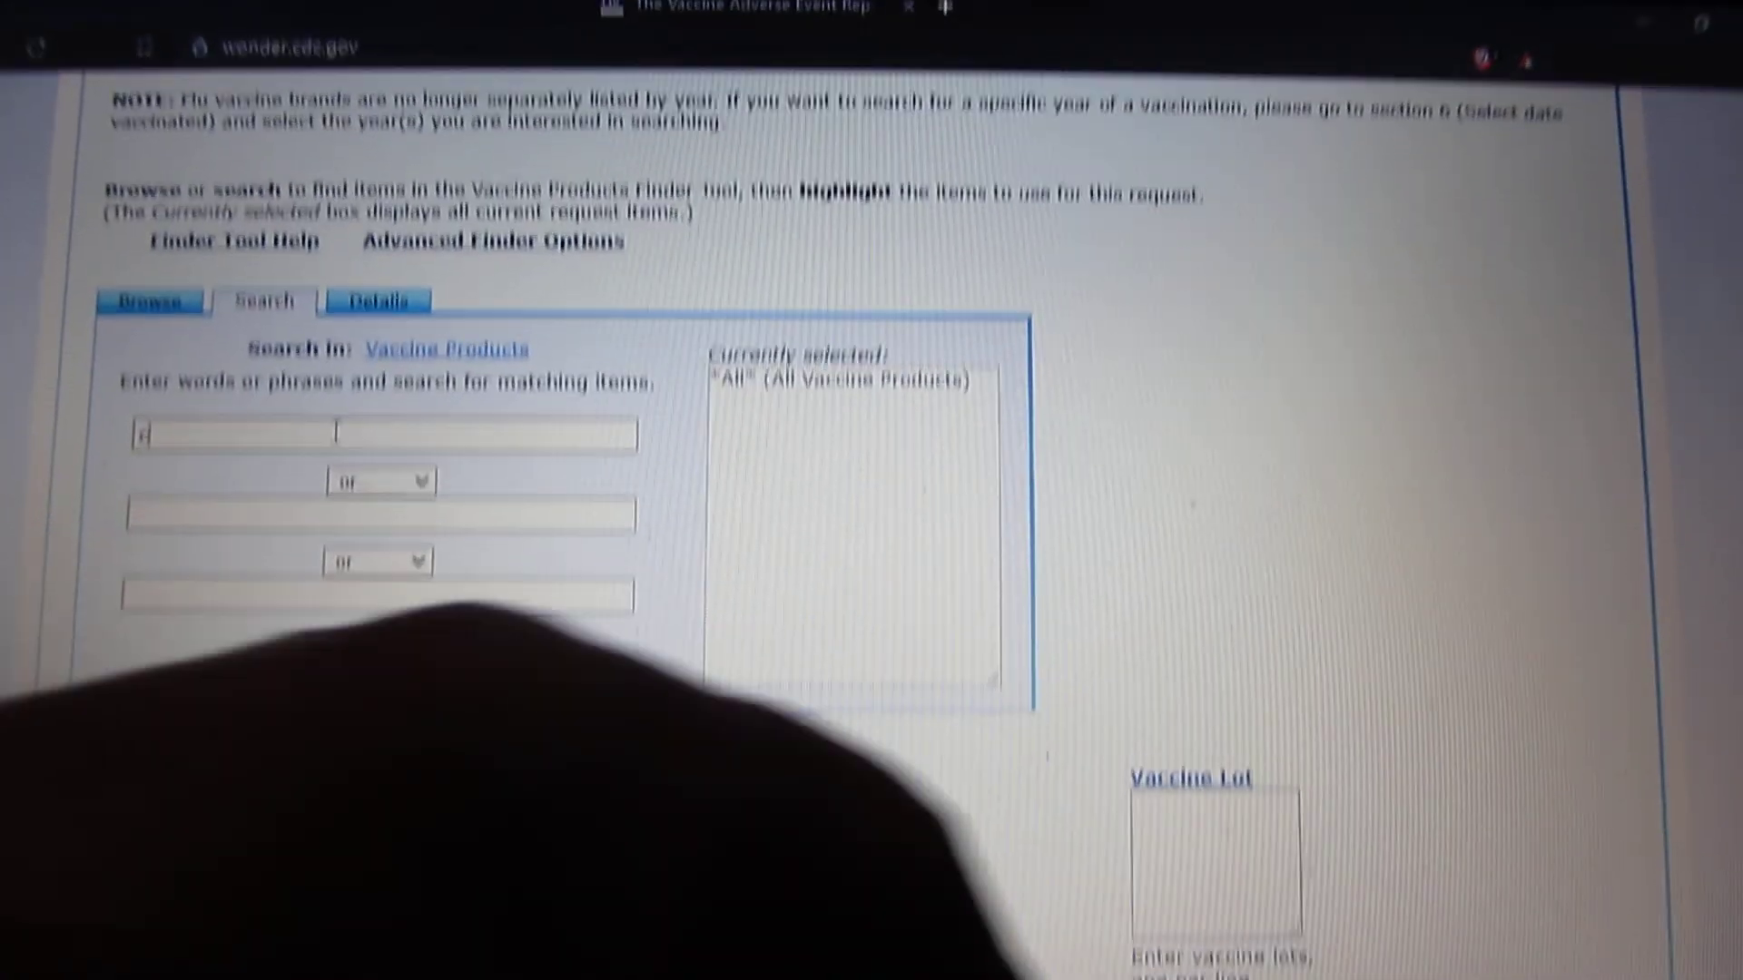
pyautogui.write('covid')
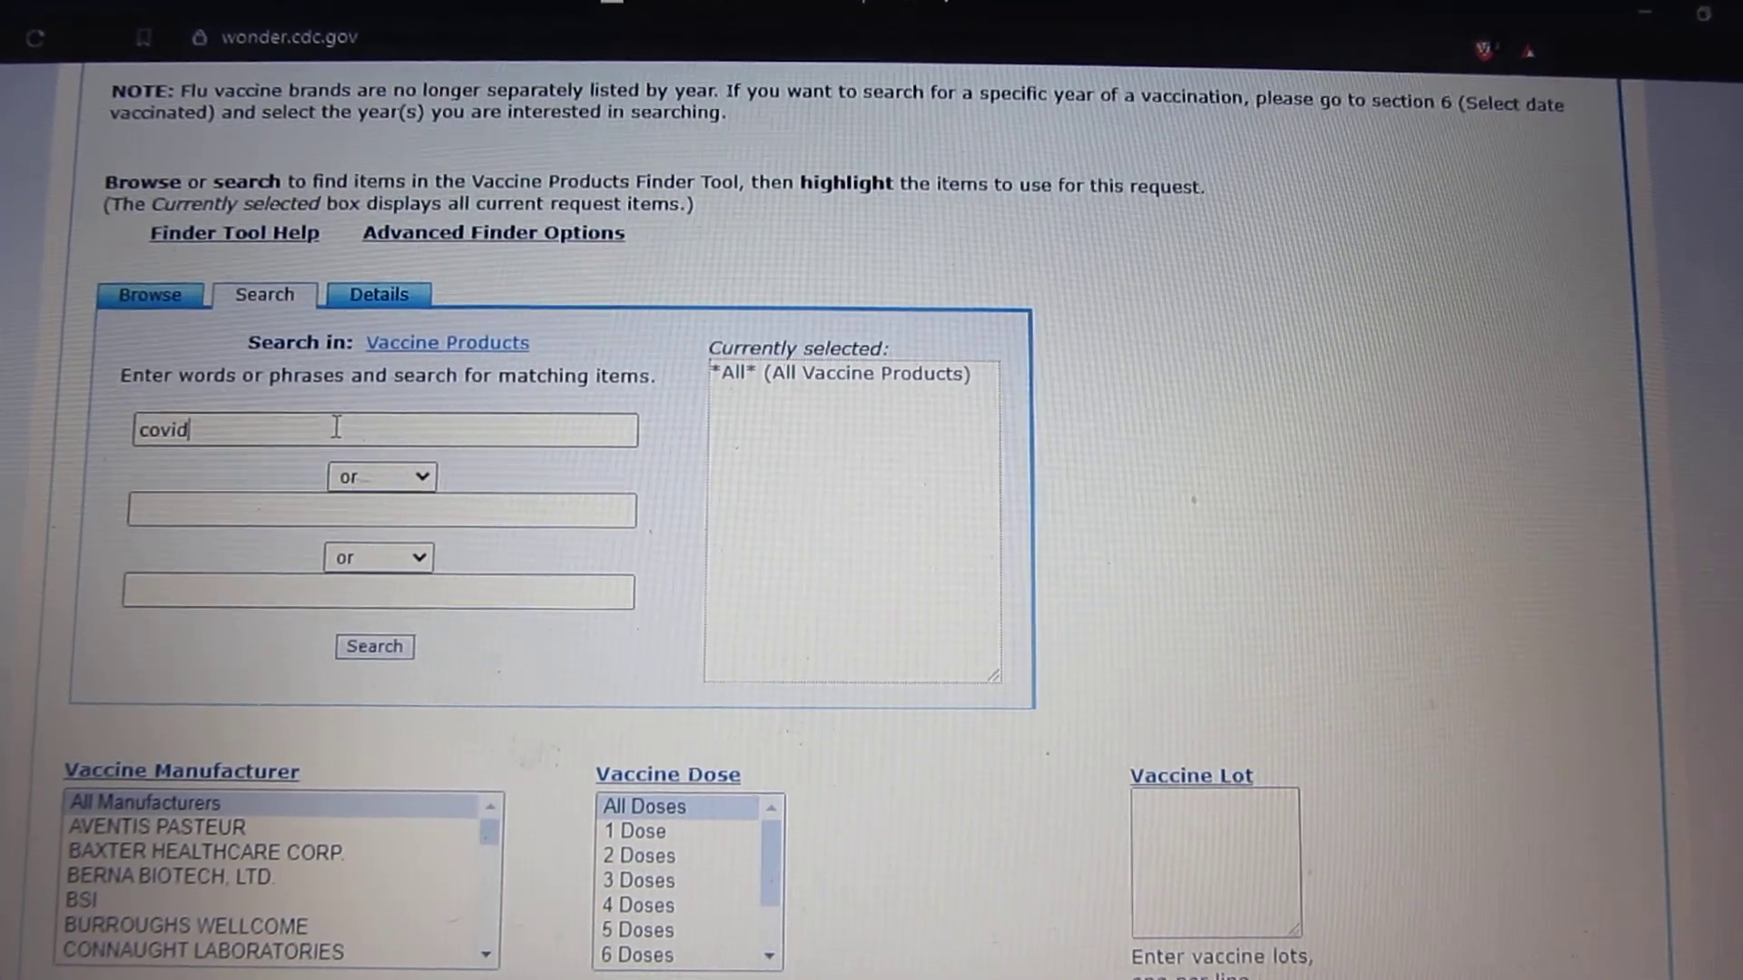
pyautogui.click(374, 648)
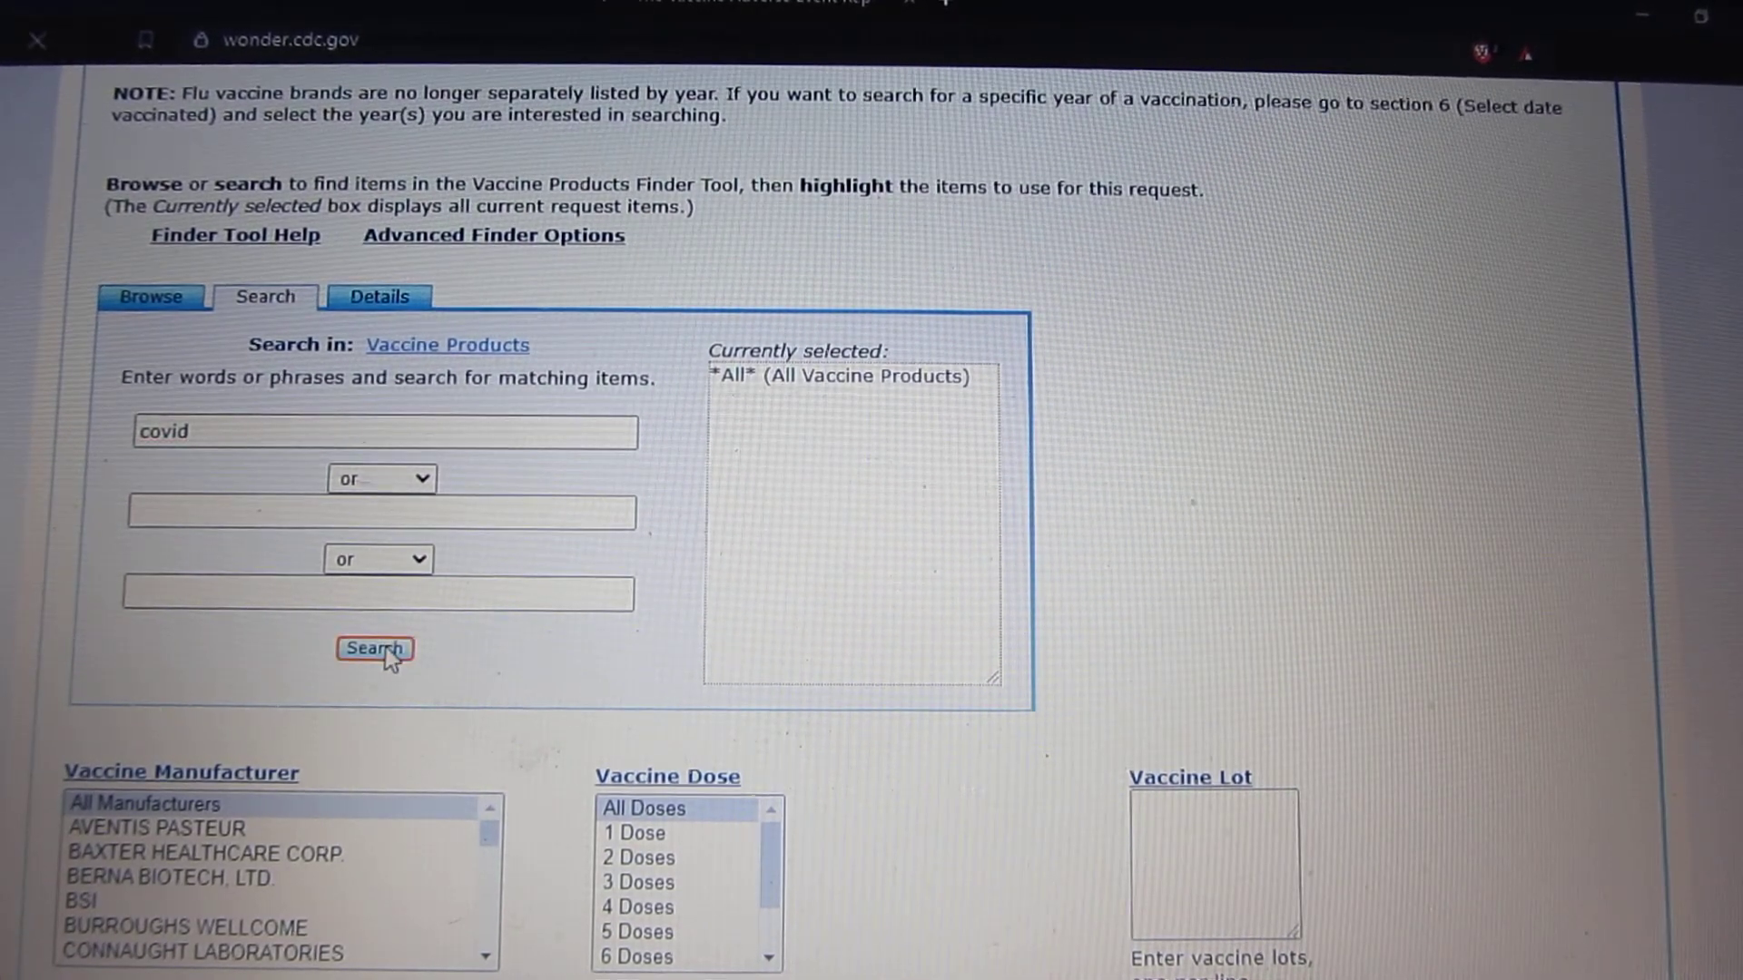
pyautogui.click(375, 650)
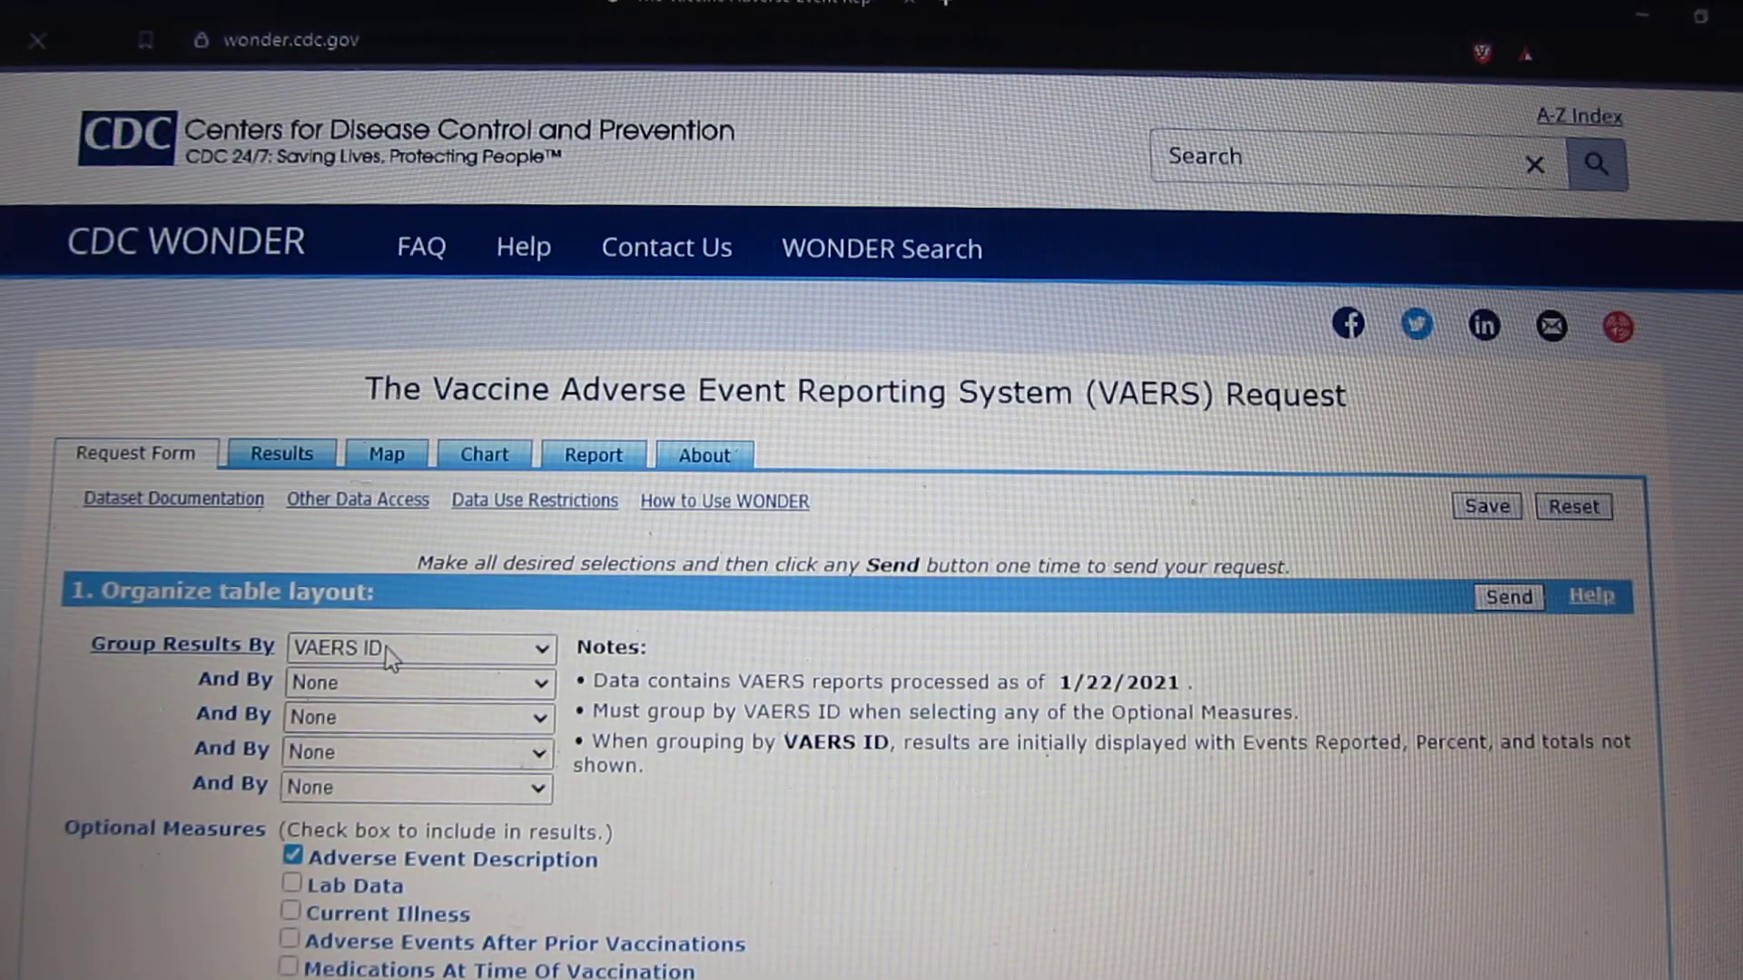
pyautogui.scroll(-3)
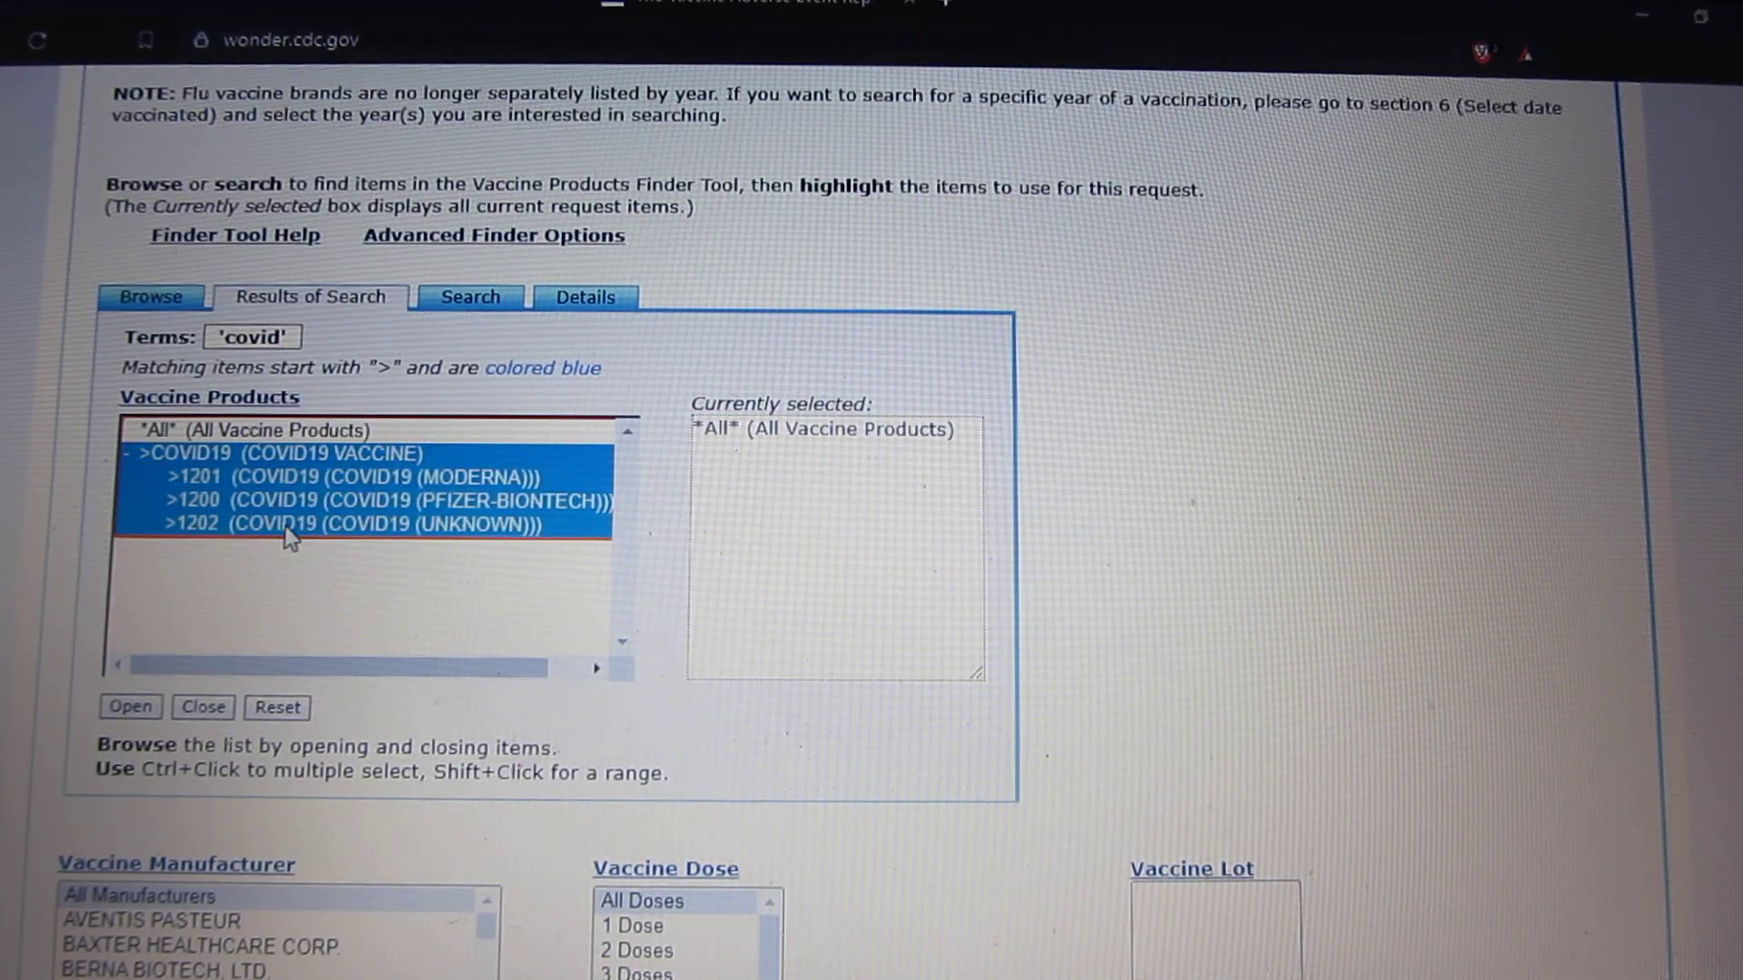
pyautogui.scroll(-3)
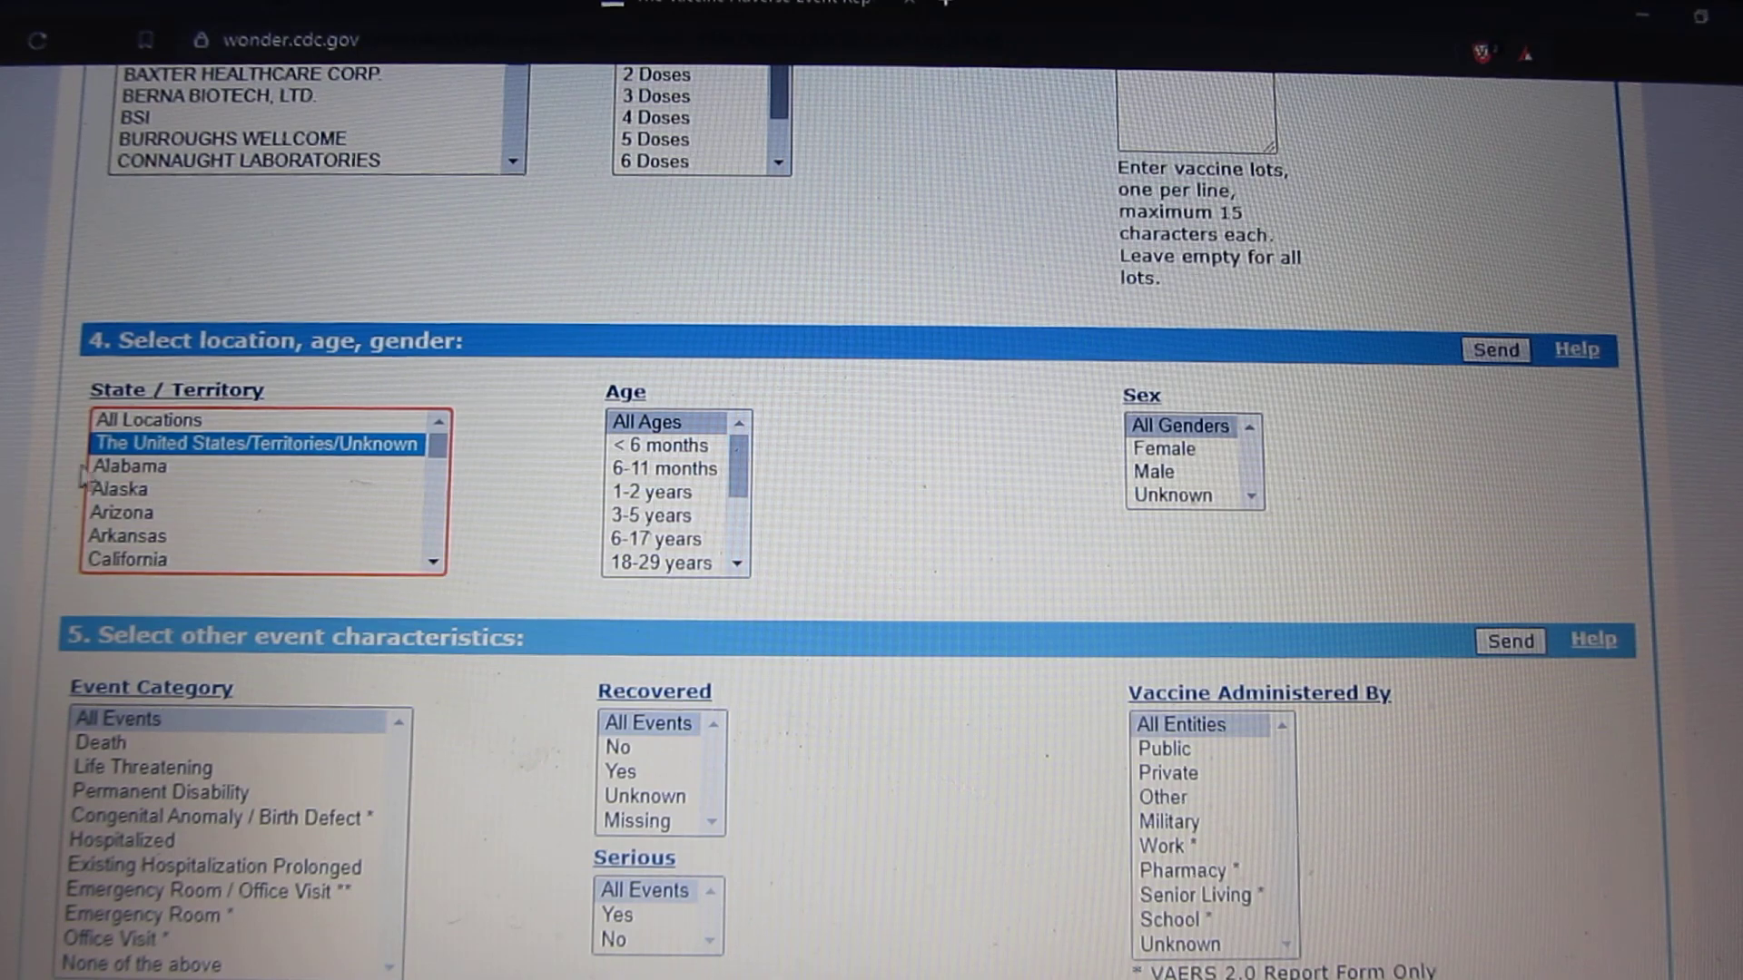
pyautogui.scroll(-3)
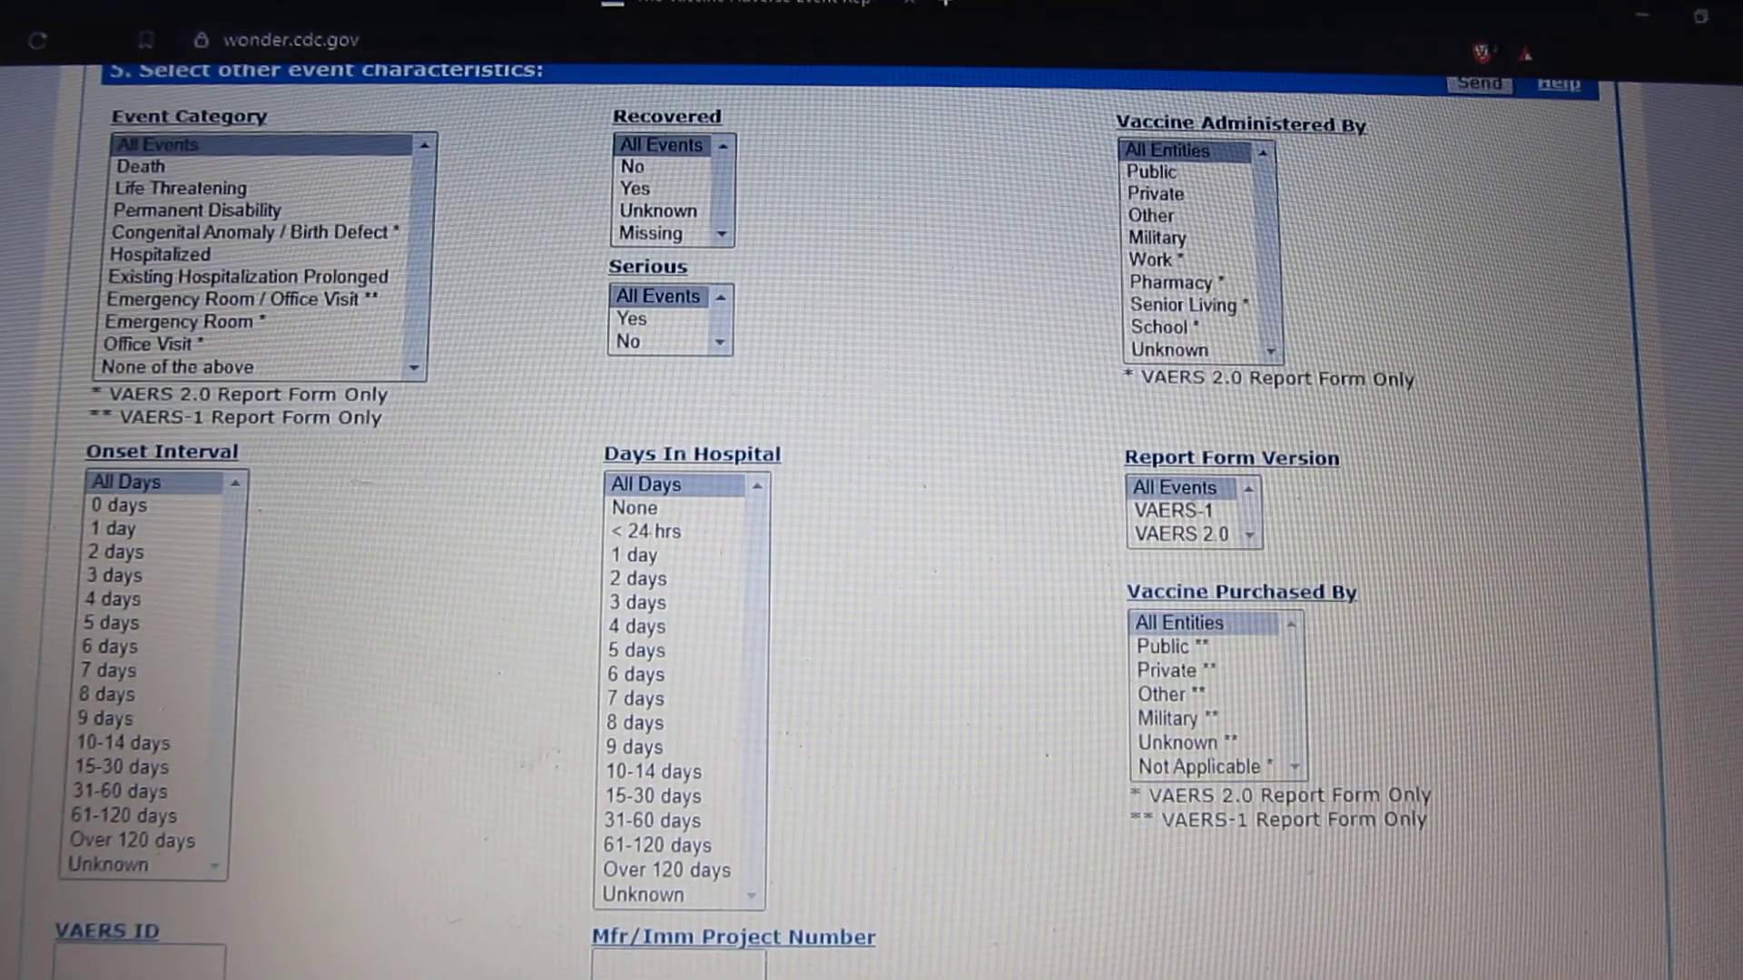
# Start the report completed and report received dates at Dec 2020 and send the request.
pyautogui.scroll(-3)
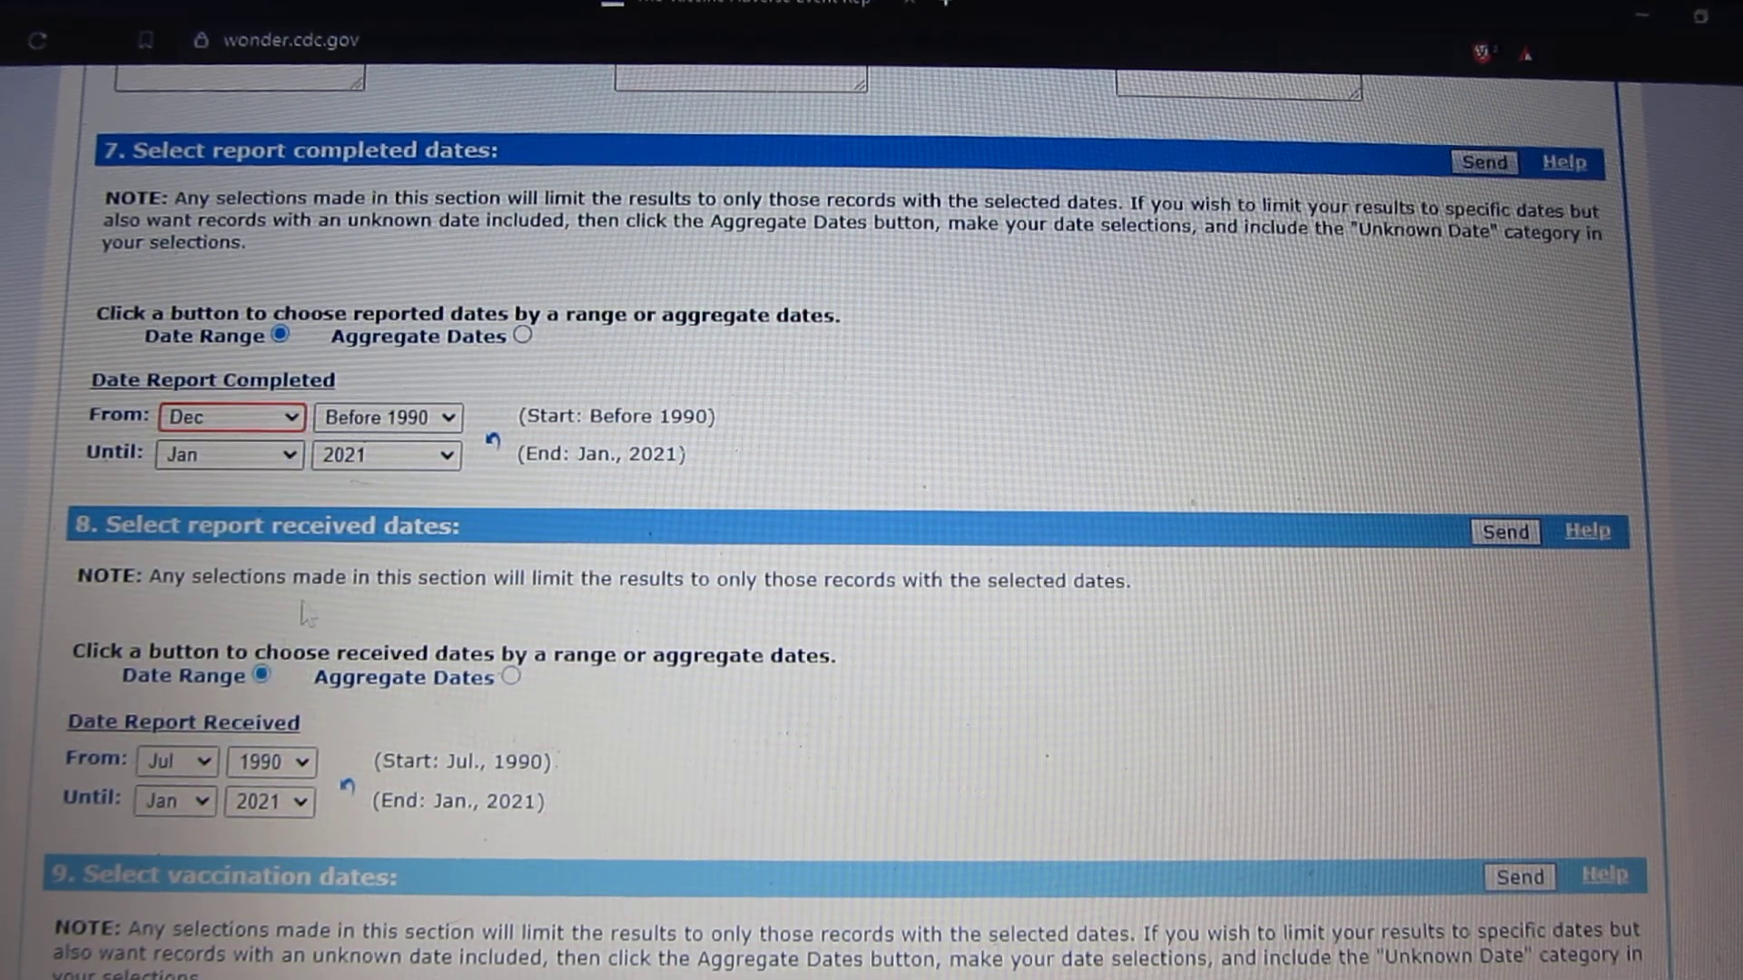
pyautogui.click(386, 418)
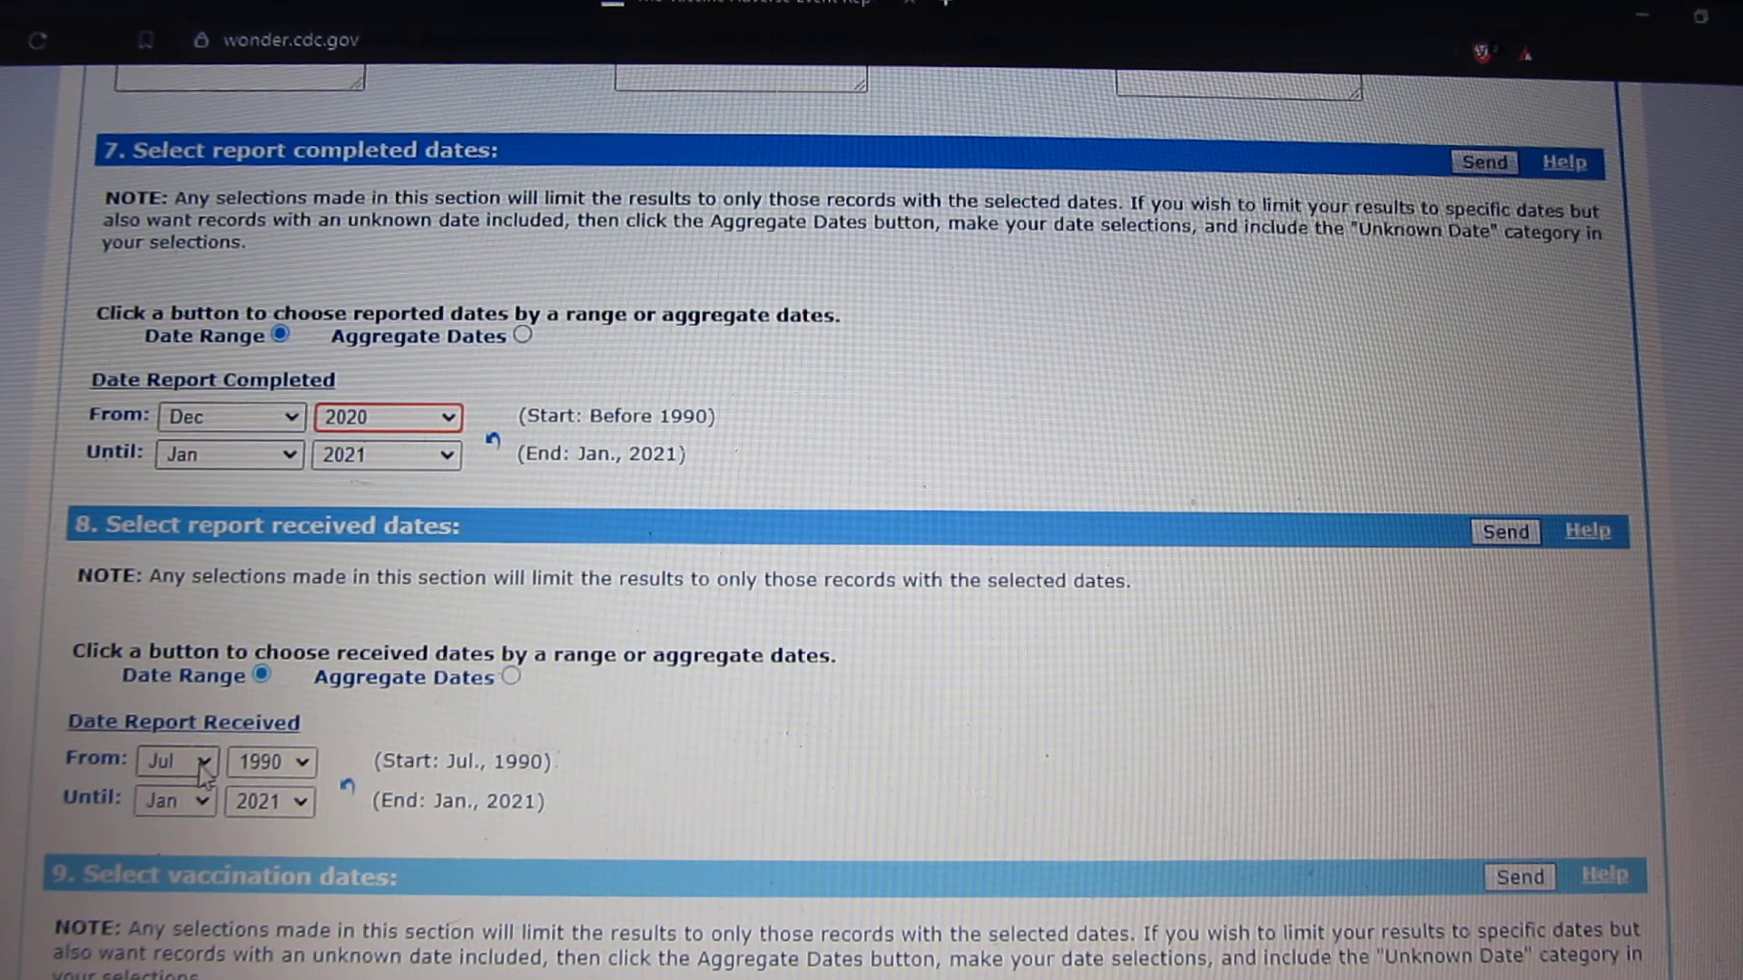
pyautogui.click(173, 761)
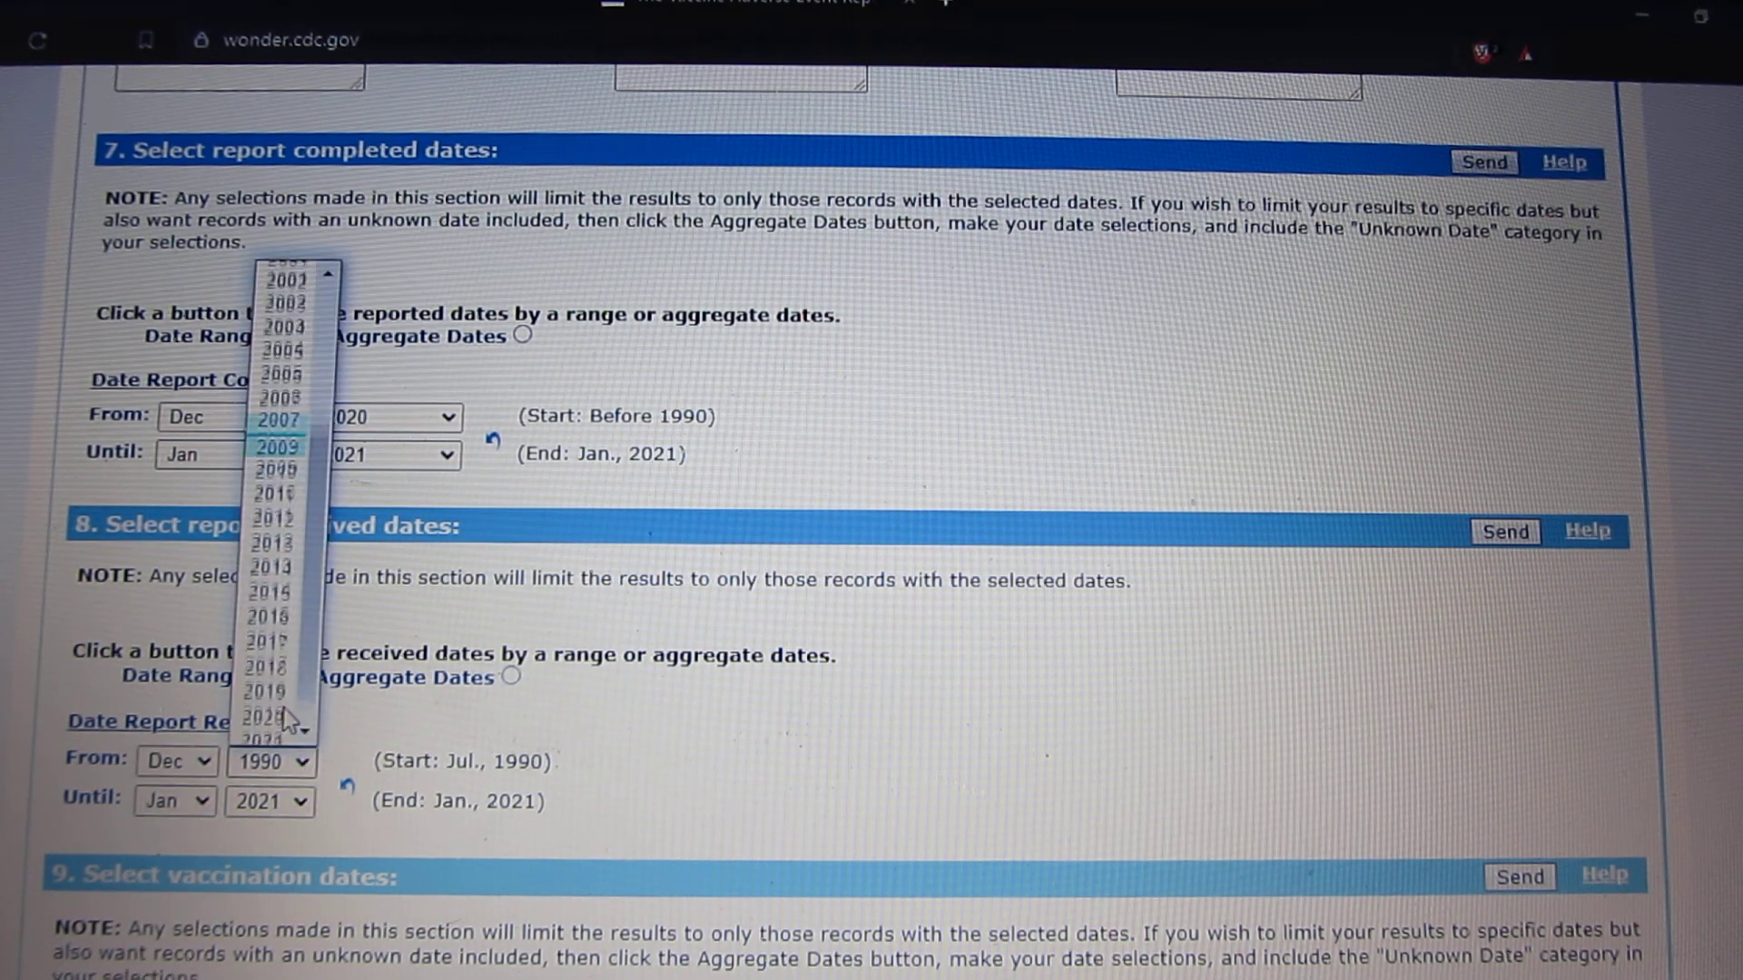
pyautogui.click(385, 418)
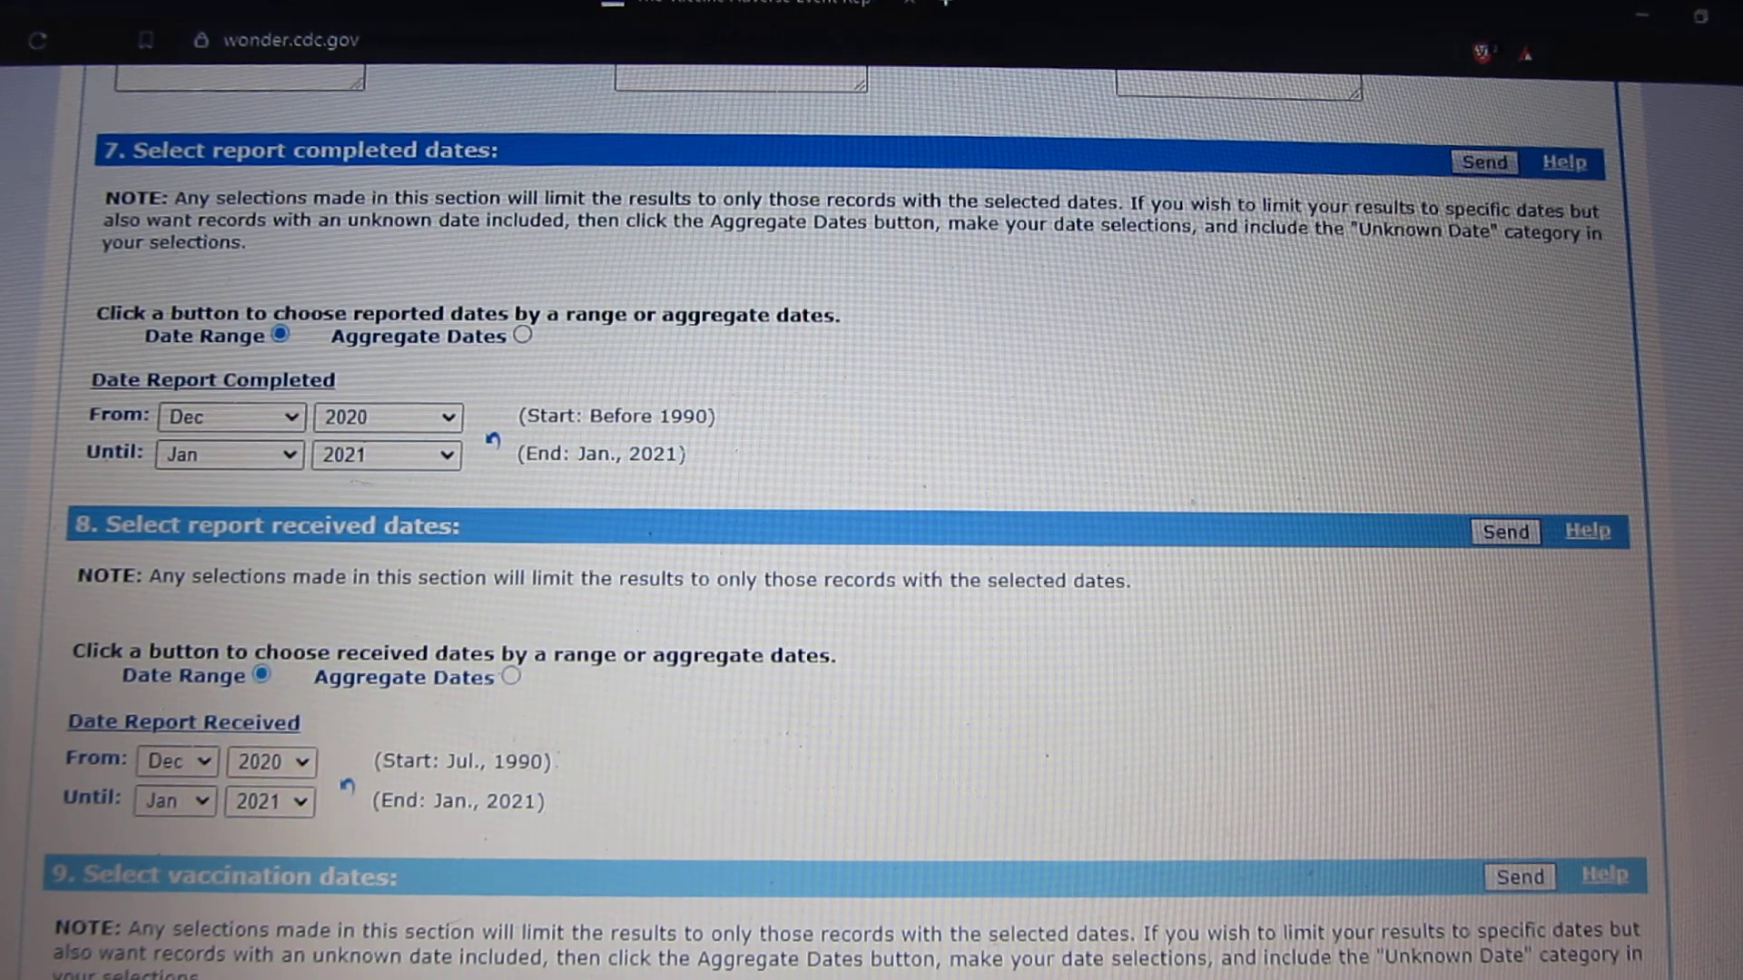
pyautogui.scroll(-3)
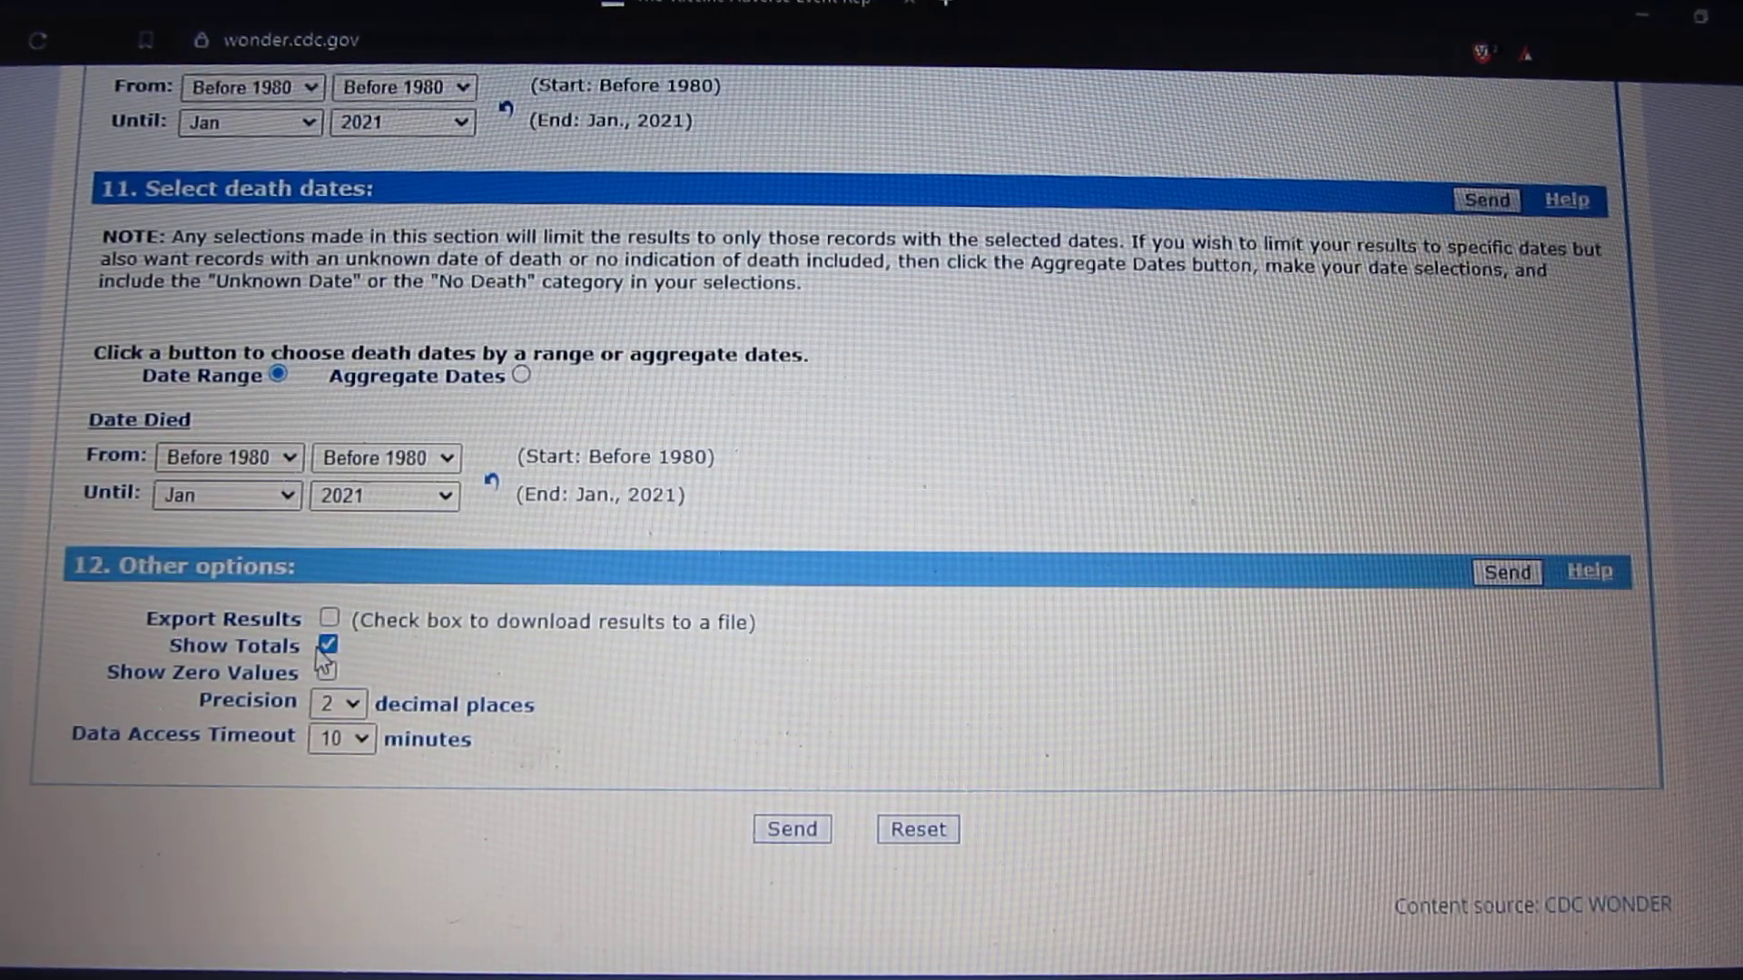
pyautogui.moveTo(329, 666)
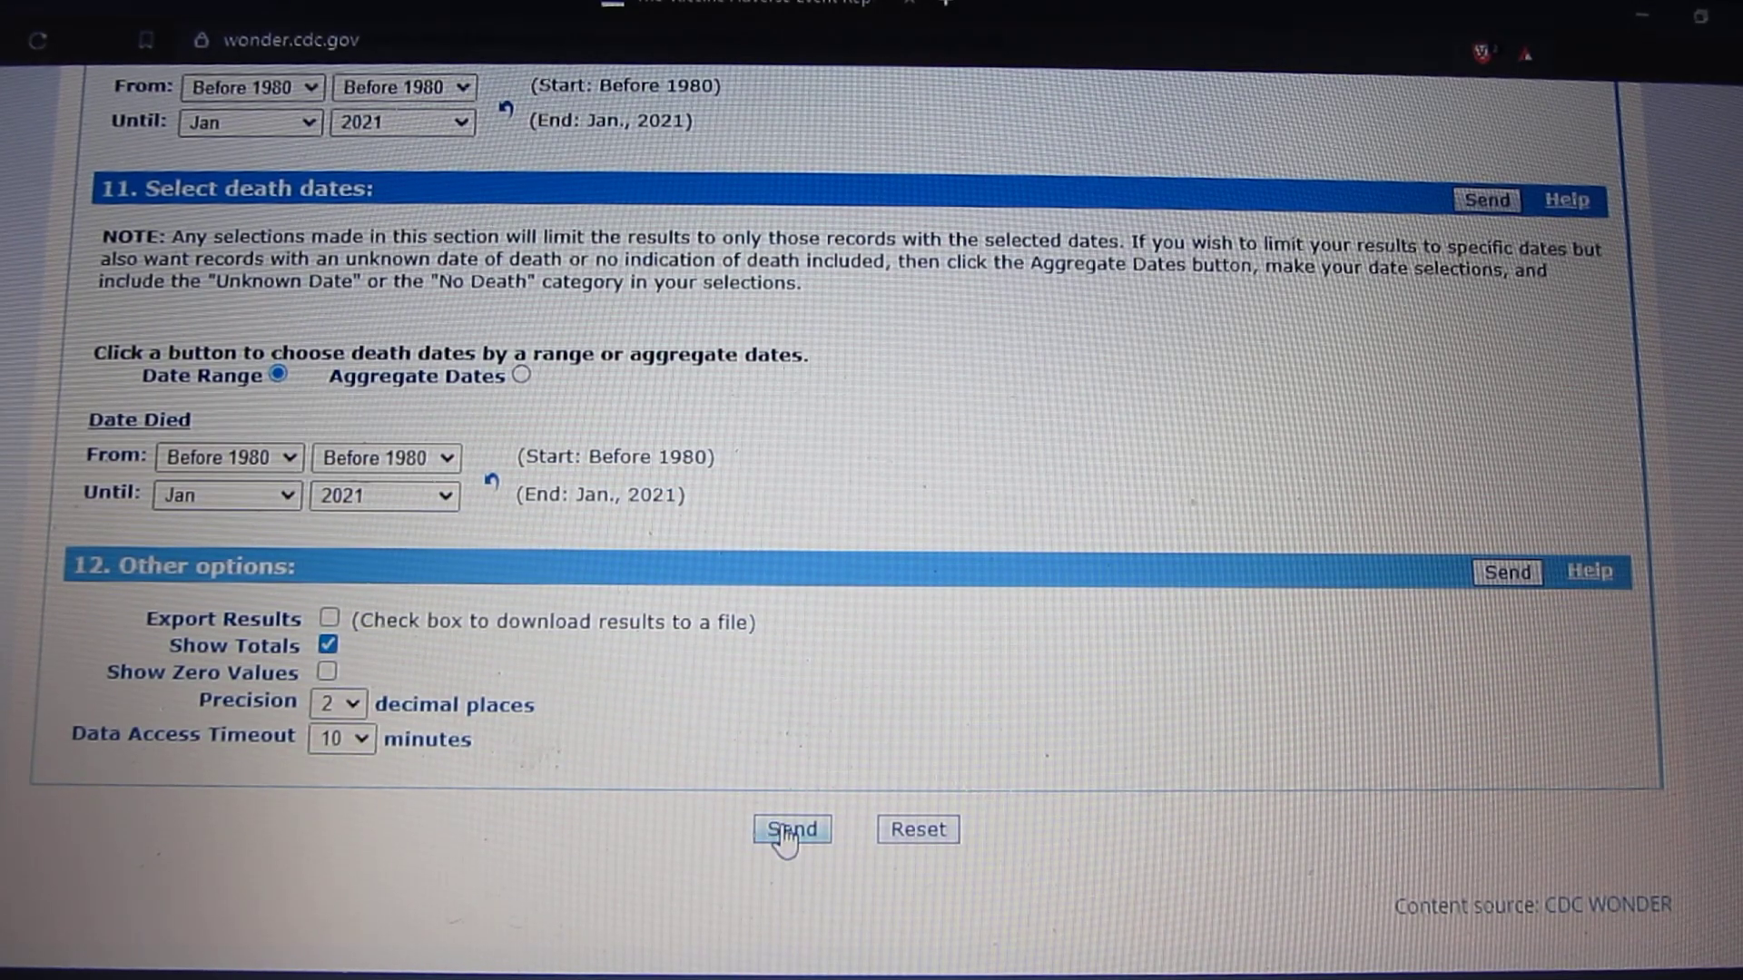
pyautogui.click(792, 830)
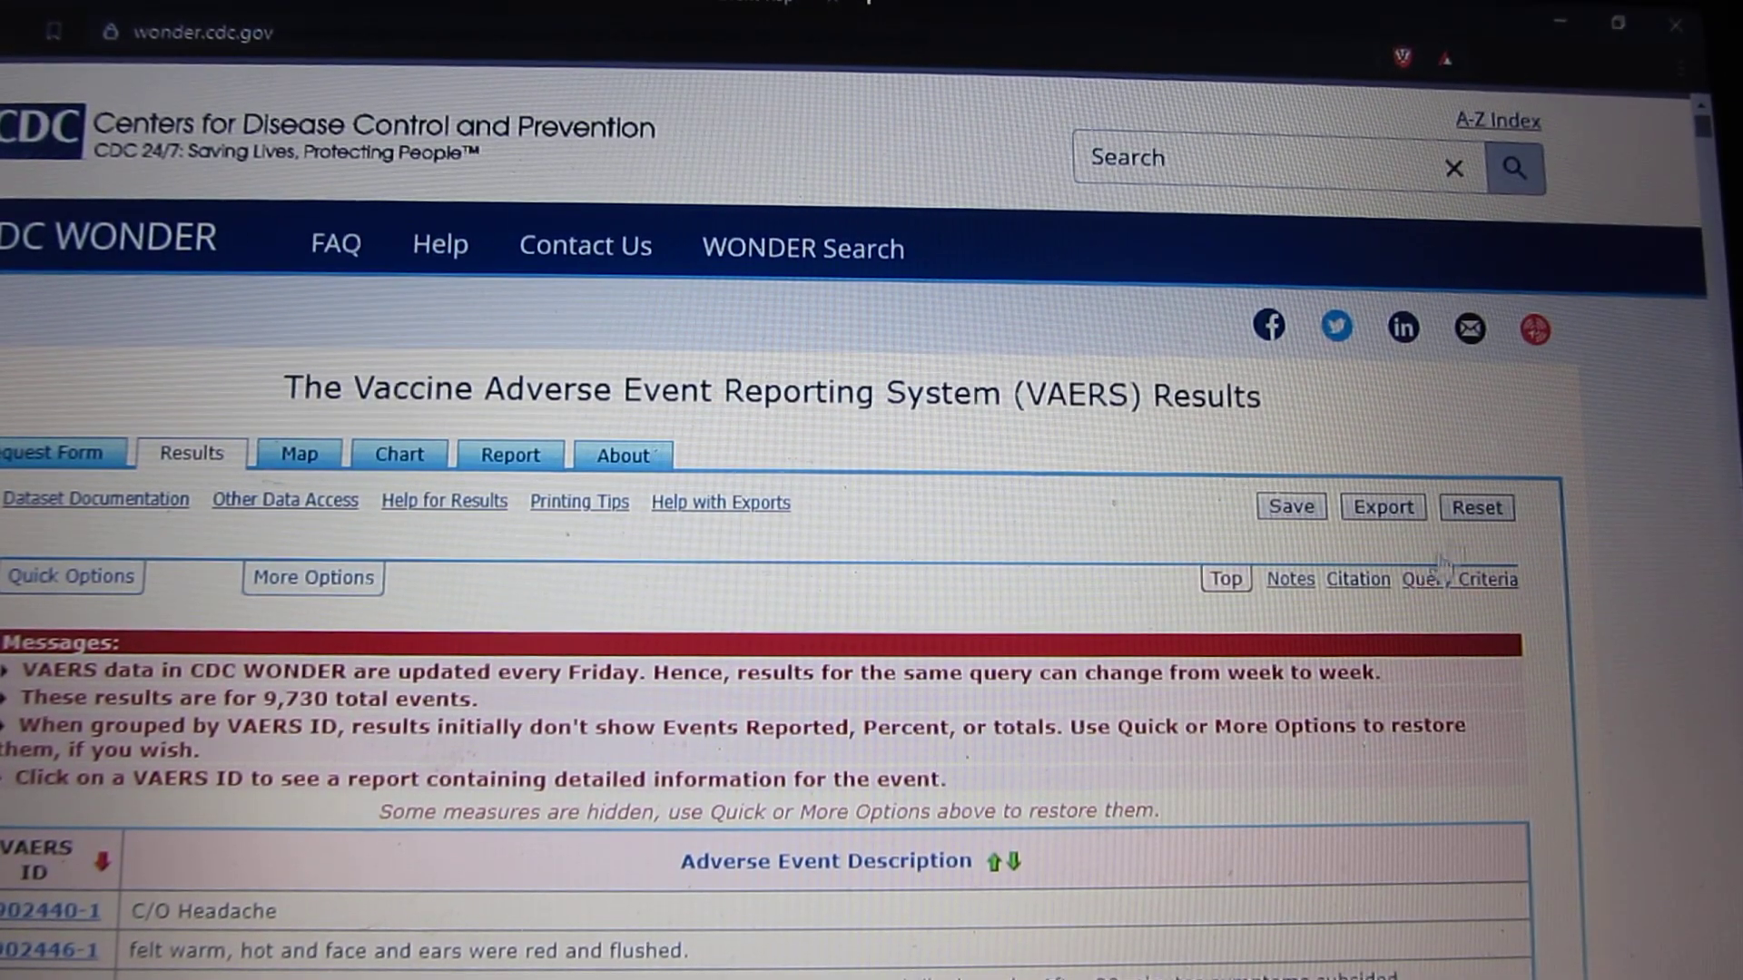
# Scroll through the 9,730-event results table of adverse event narratives by VAERS ID.
pyautogui.scroll(-3)
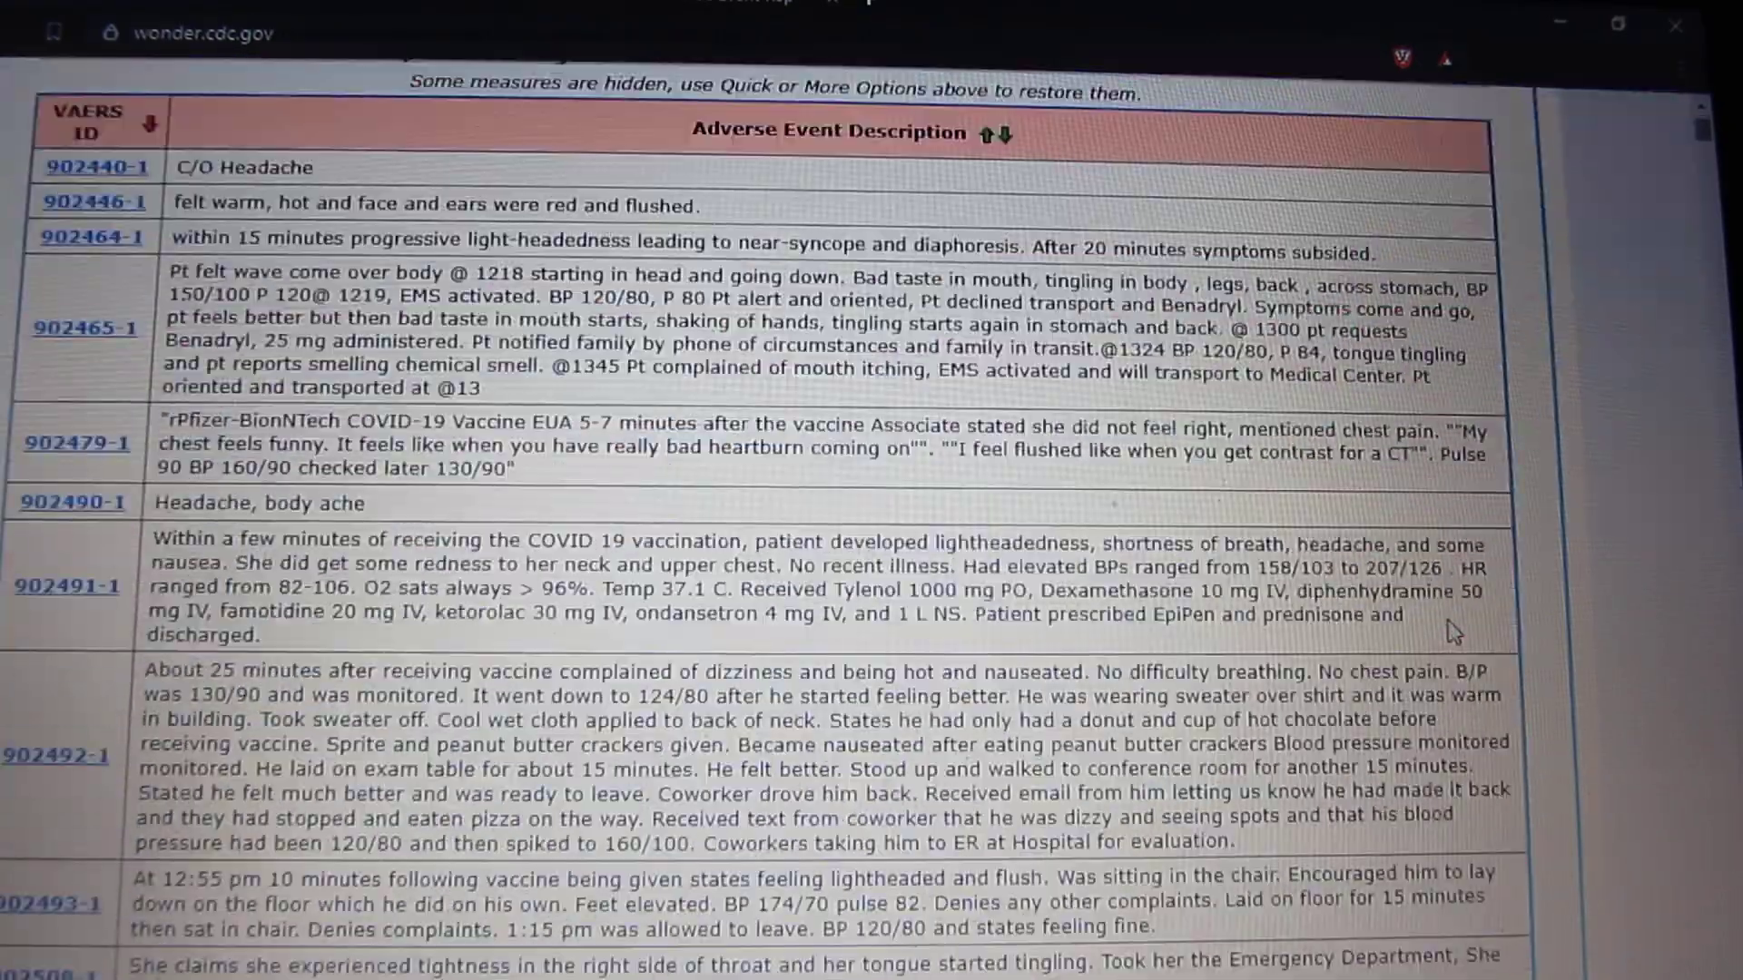
pyautogui.scroll(-3)
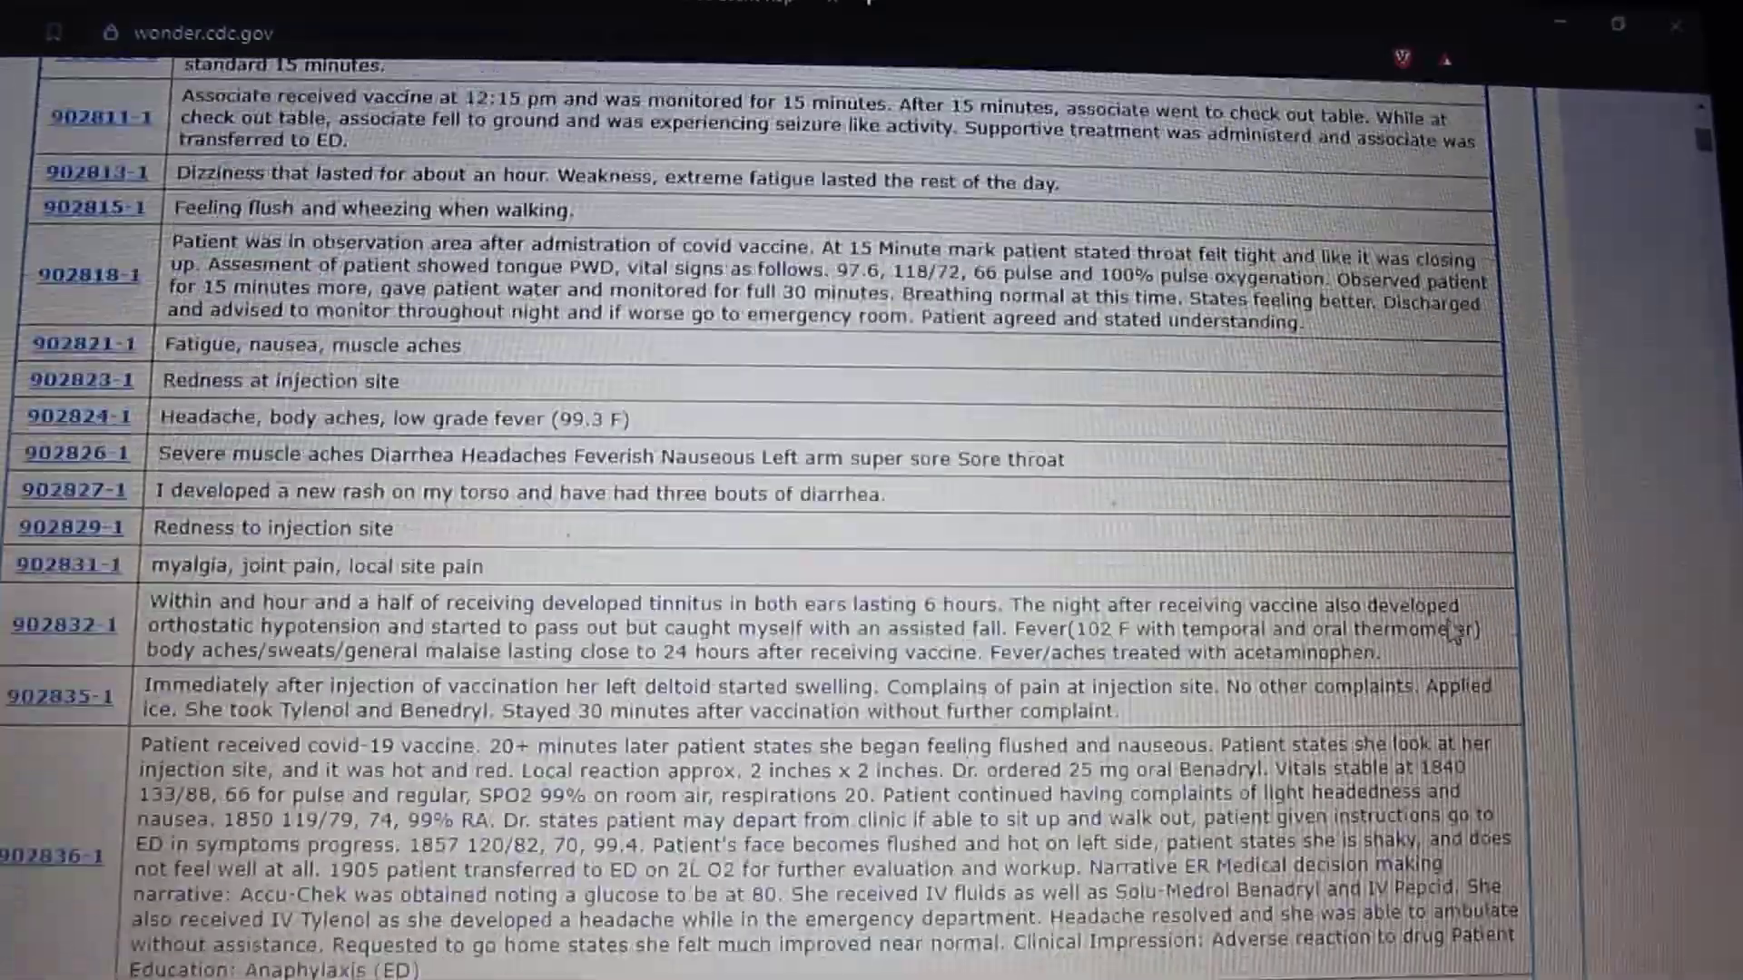
pyautogui.scroll(-3)
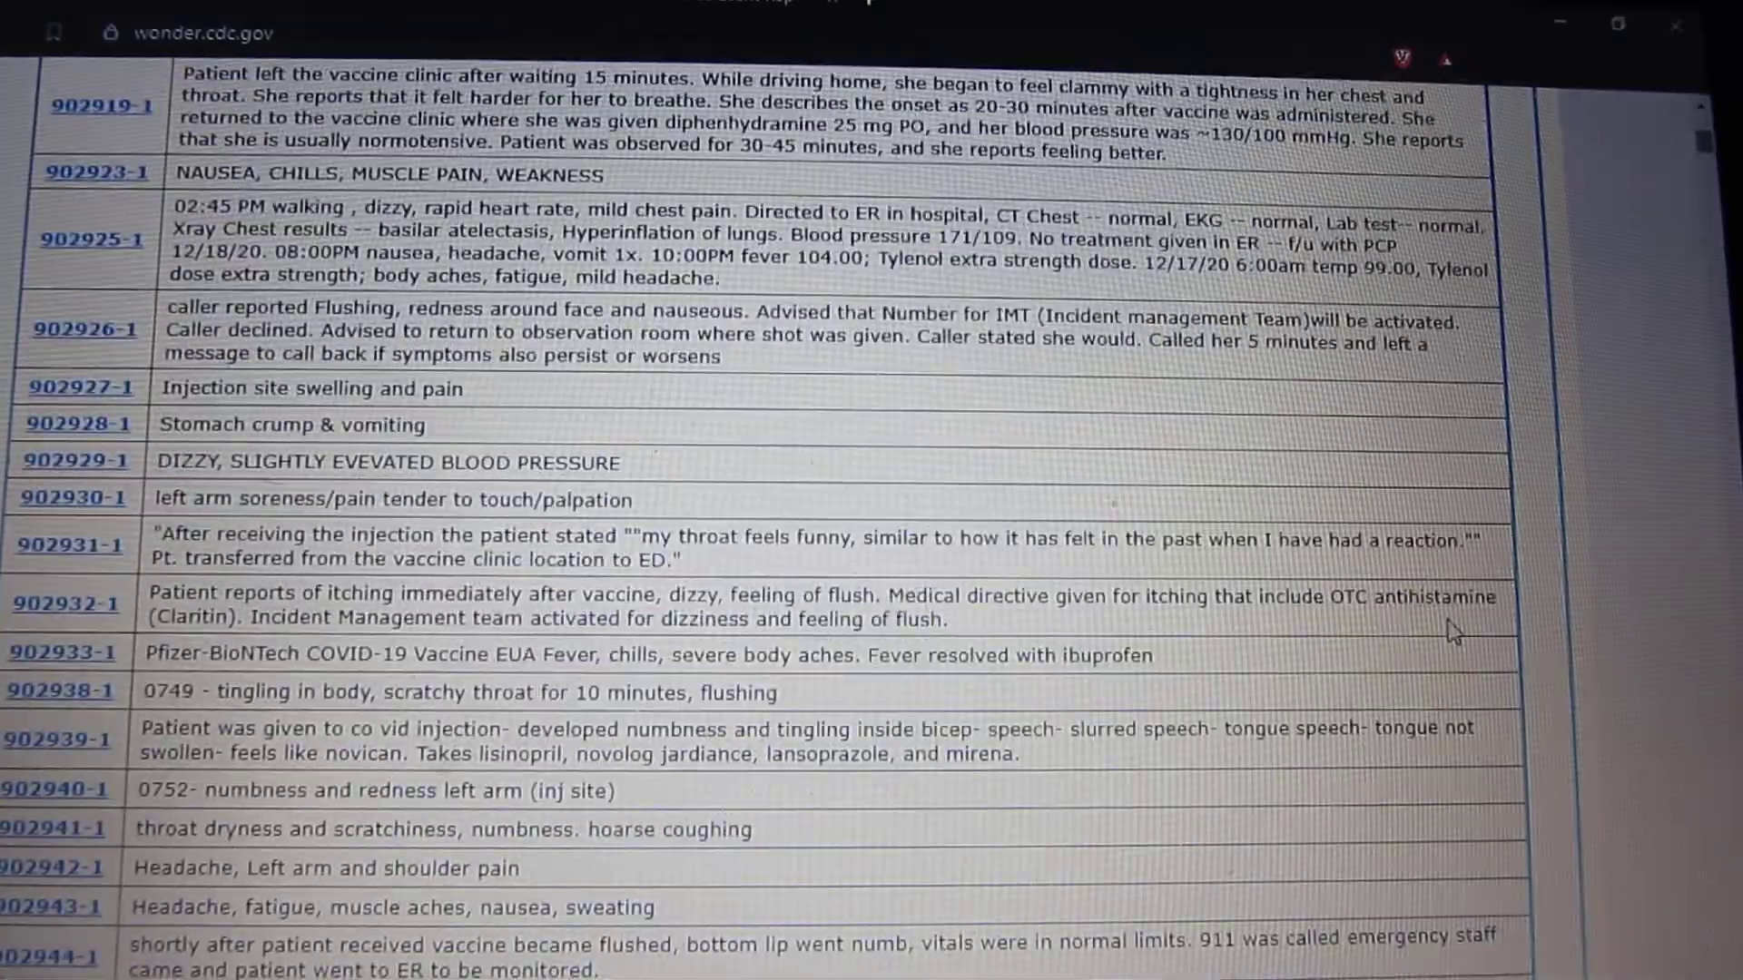
pyautogui.scroll(-3)
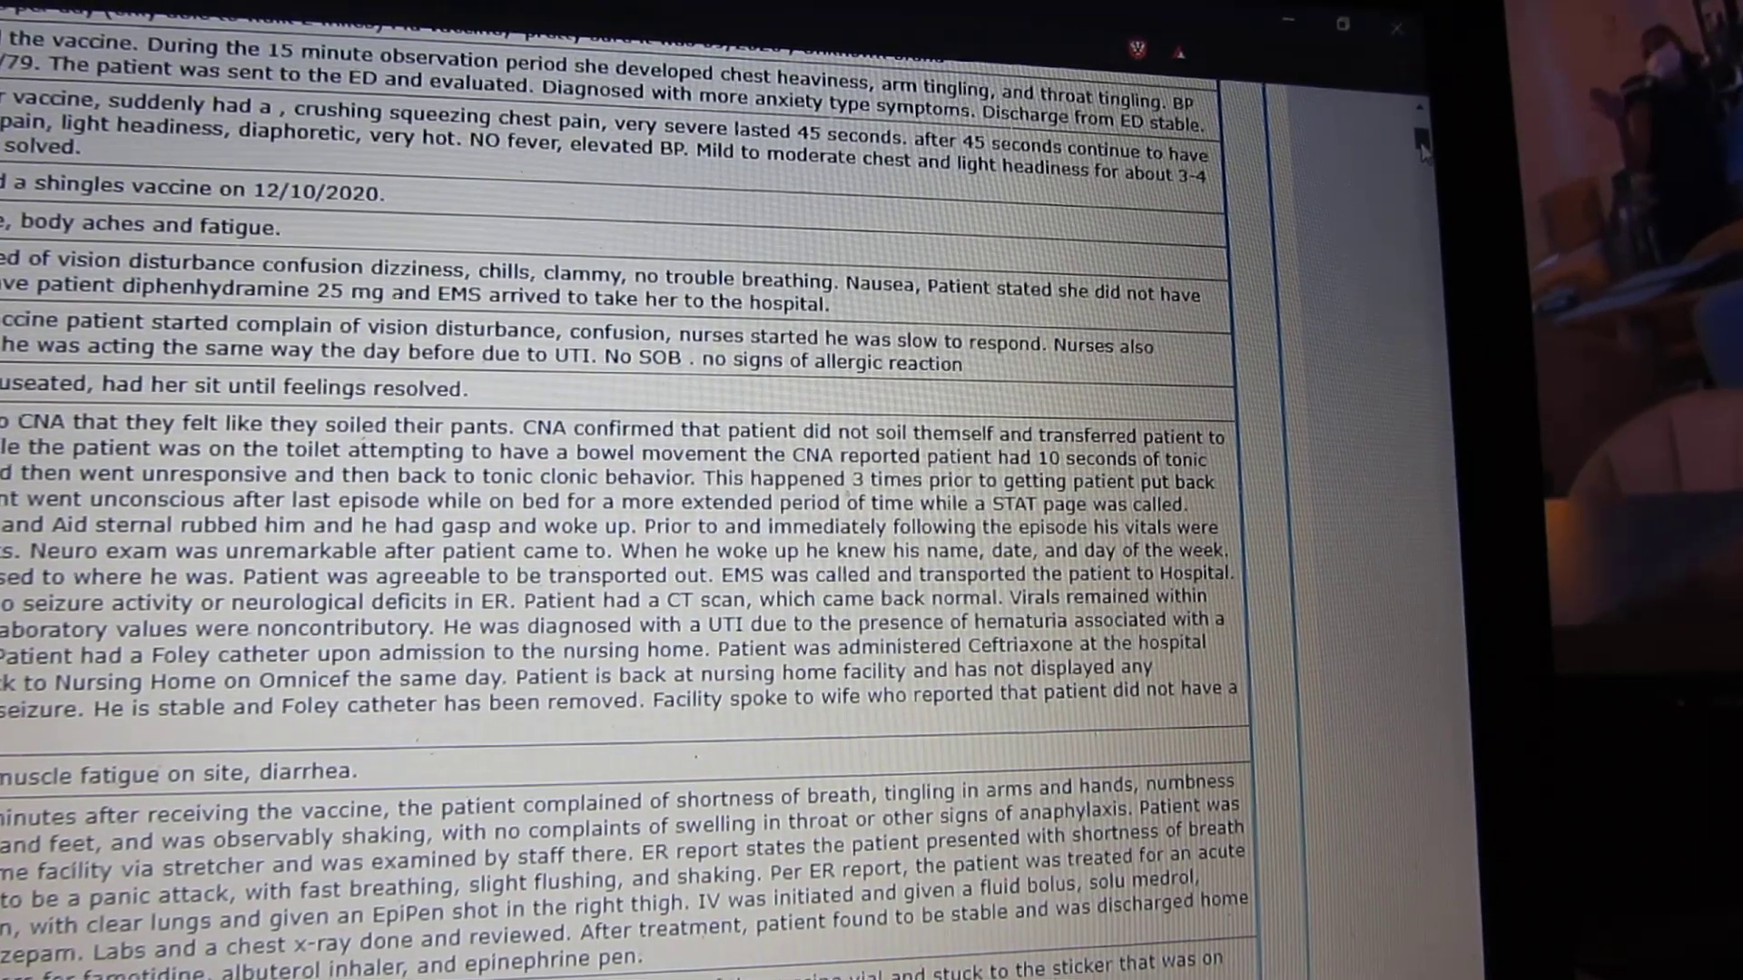
pyautogui.scroll(-3)
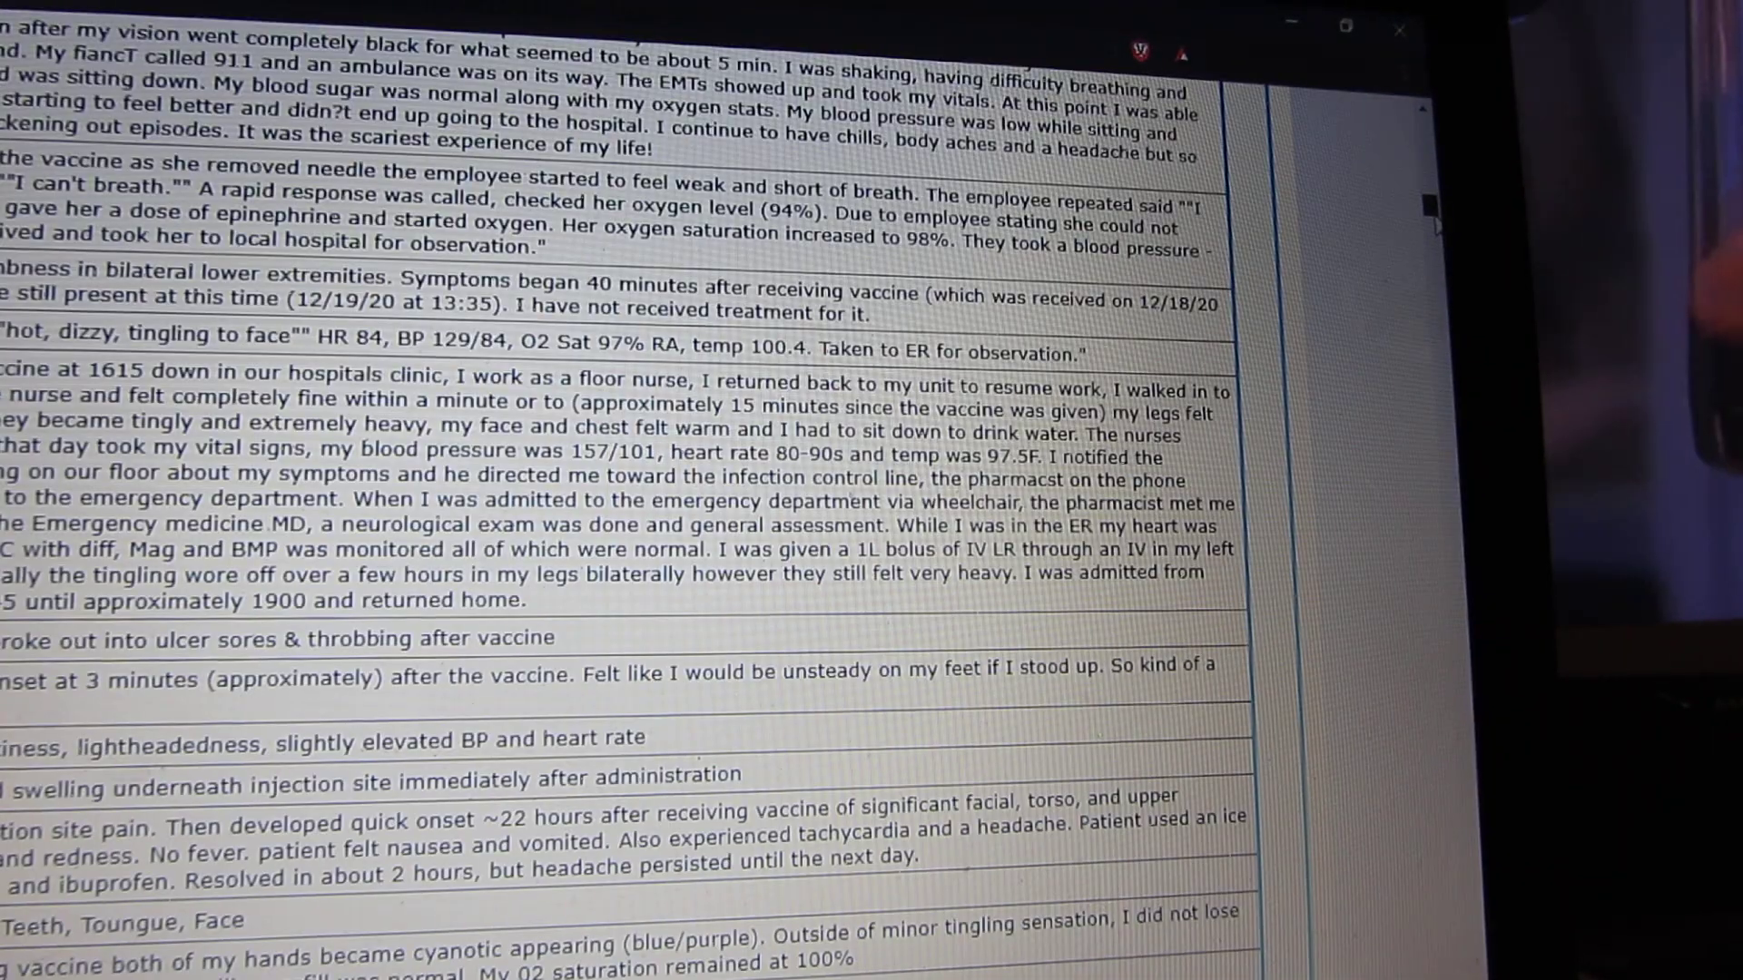
pyautogui.scroll(-3)
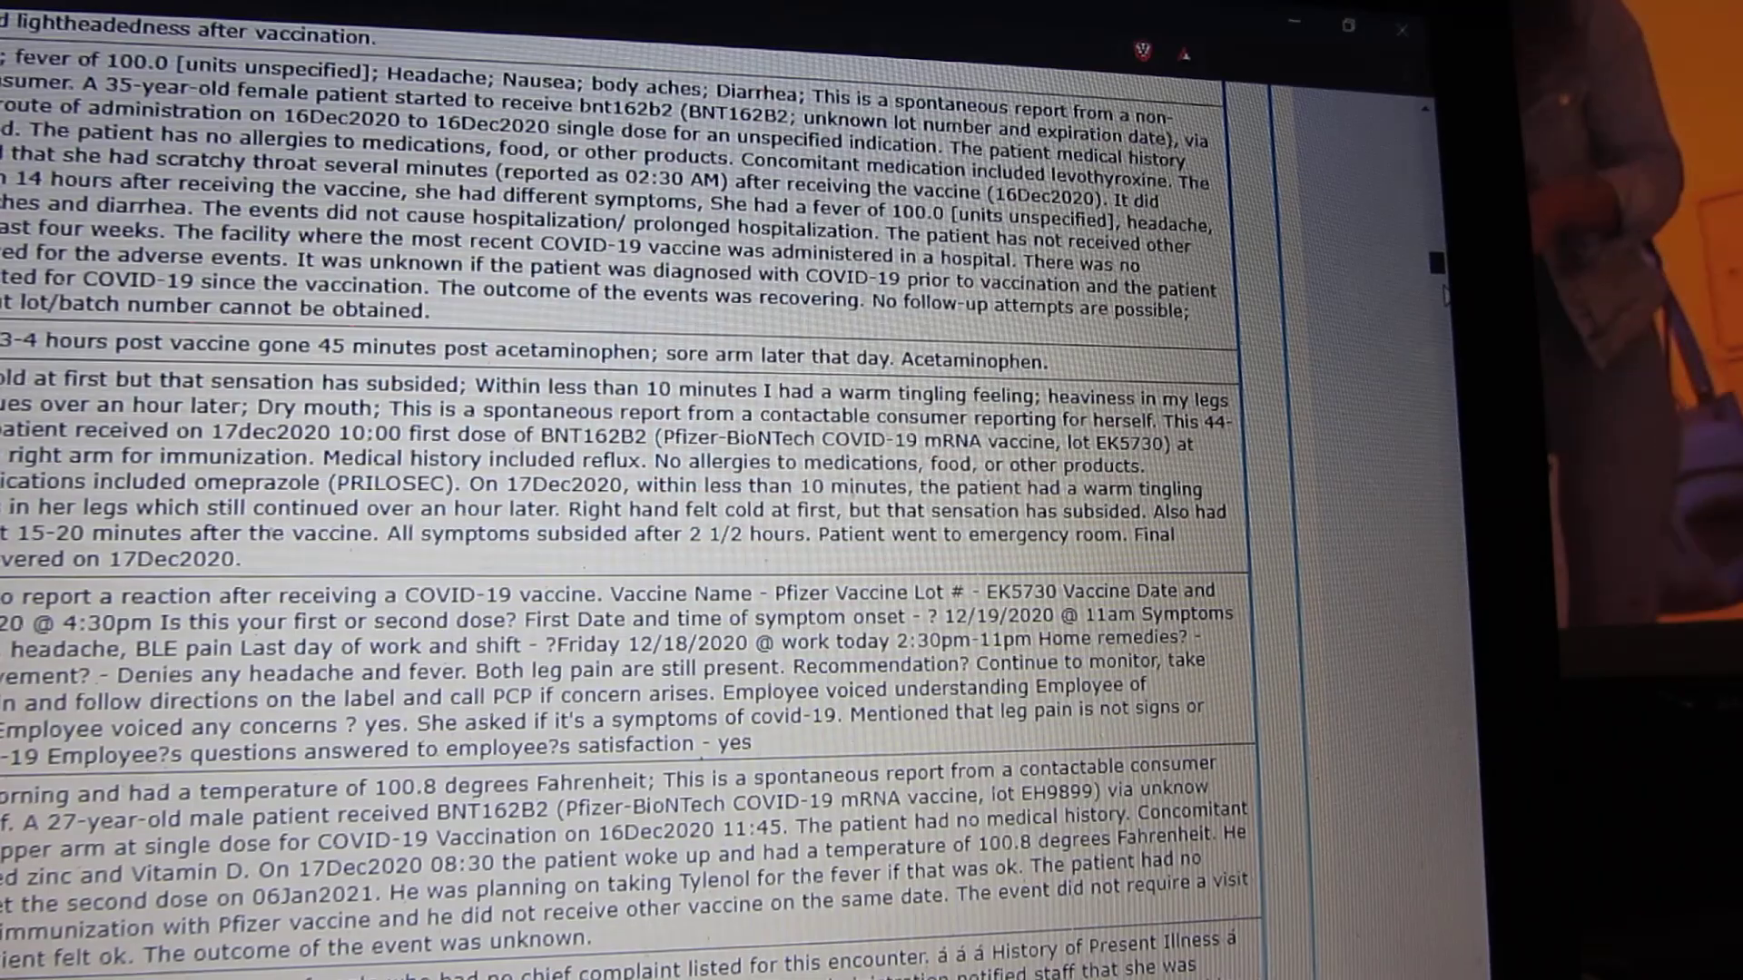
pyautogui.scroll(-3)
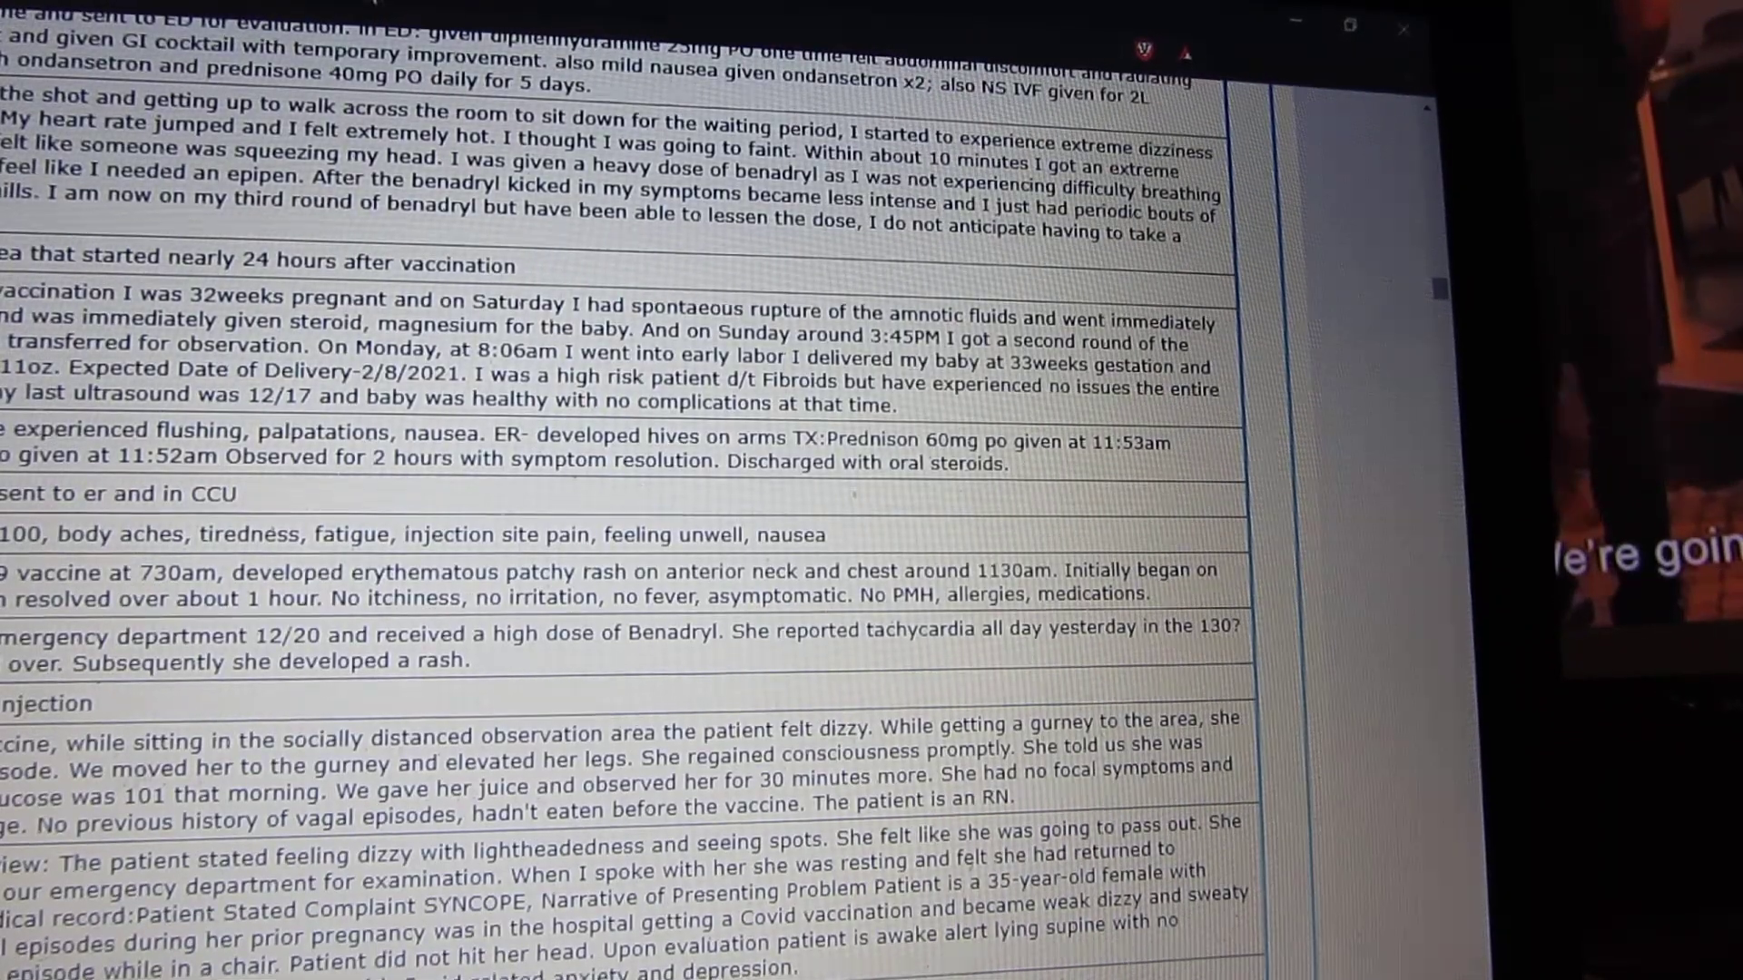